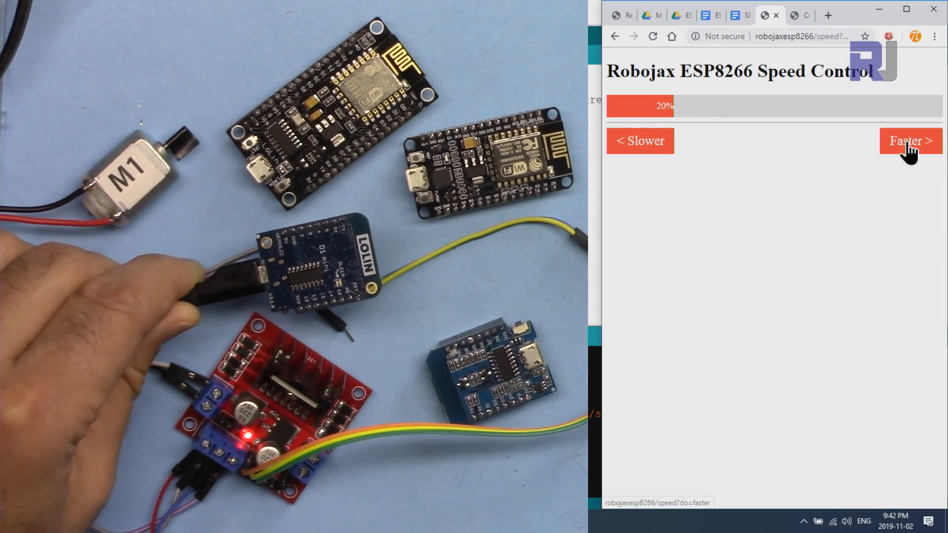
Step the motor speed up to 80% with Faster, then one step down with Slower
left_click(906, 140)
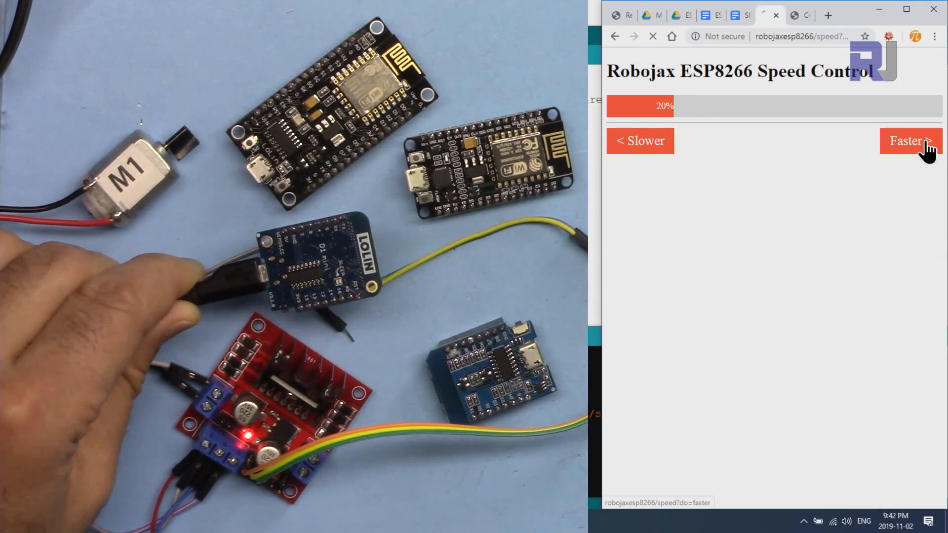
left_click(910, 140)
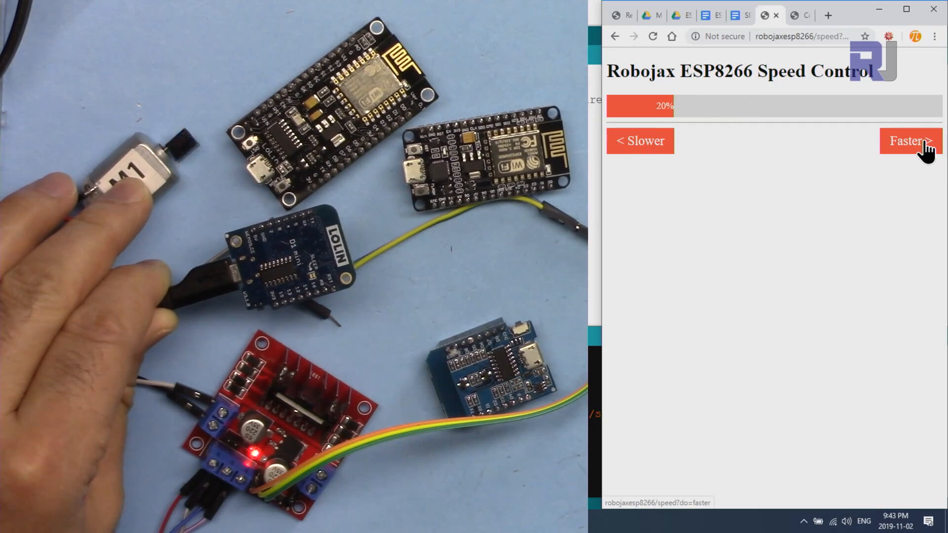
left_click(907, 143)
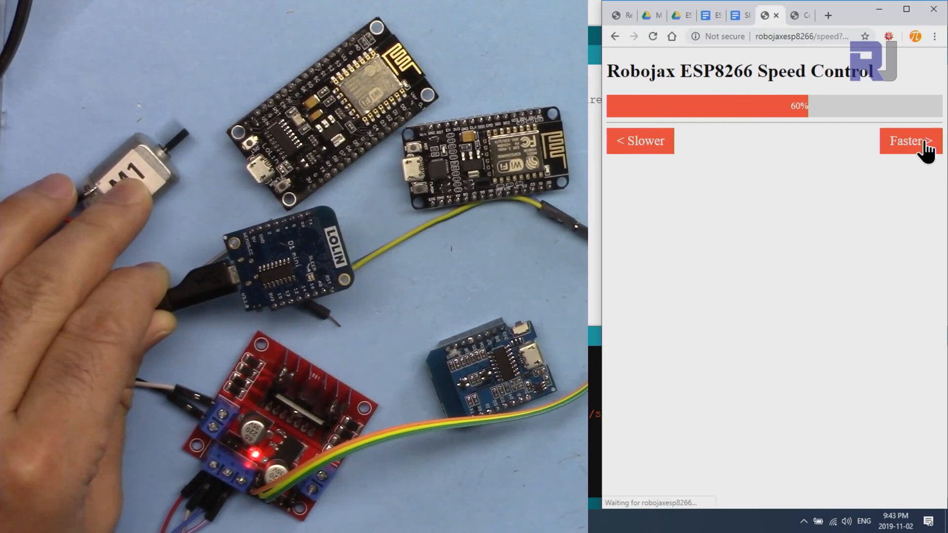
left_click(908, 142)
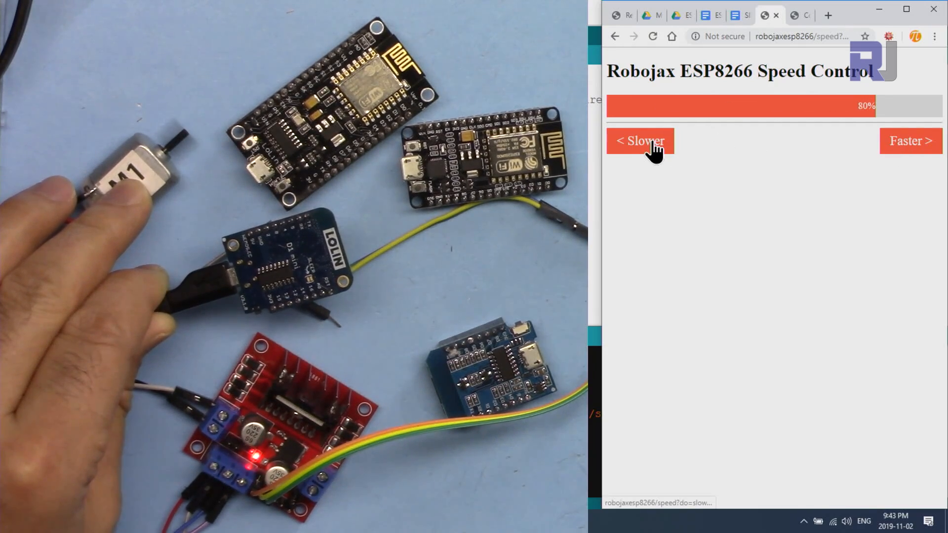
left_click(640, 141)
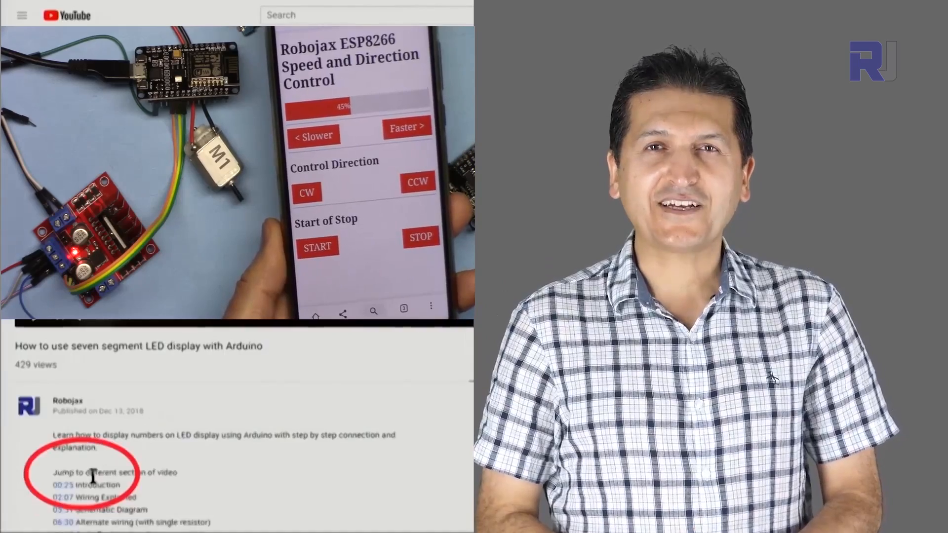
scroll("down", 3)
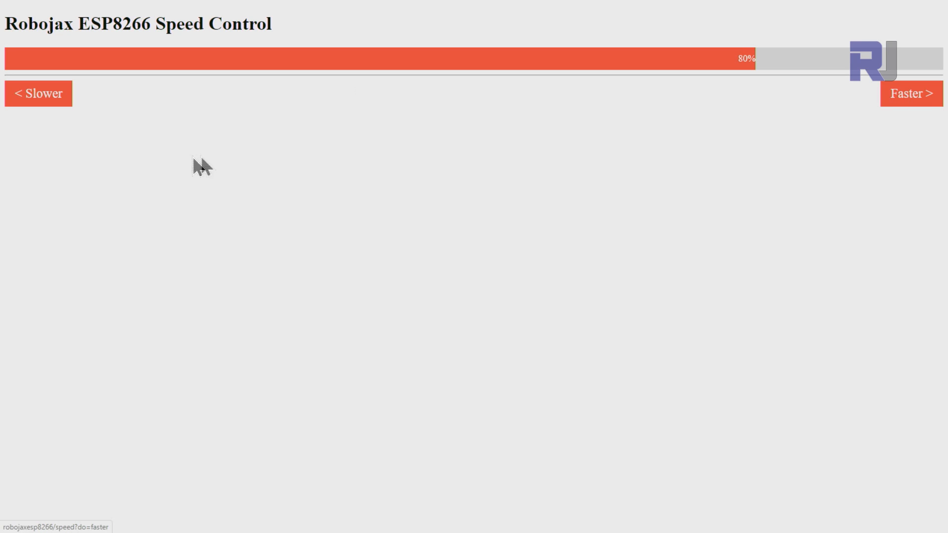
Raise the speed to 90%, drop it to 0%, then nudge it back up
left_click(910, 94)
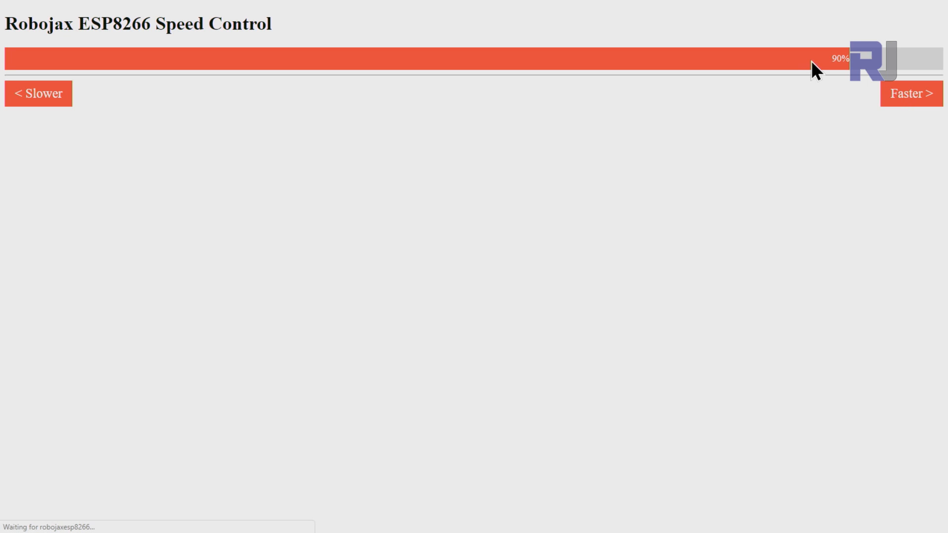
left_click(38, 93)
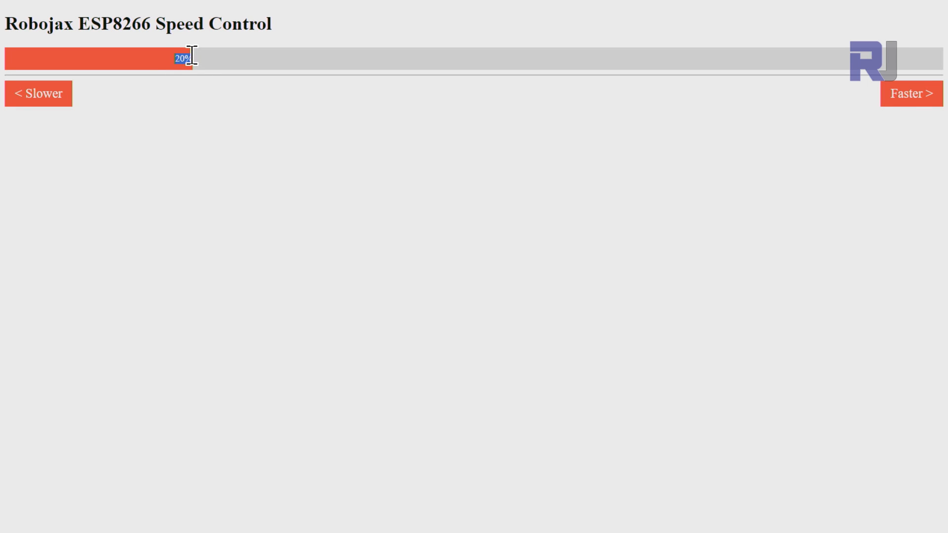
mouse_move(199, 68)
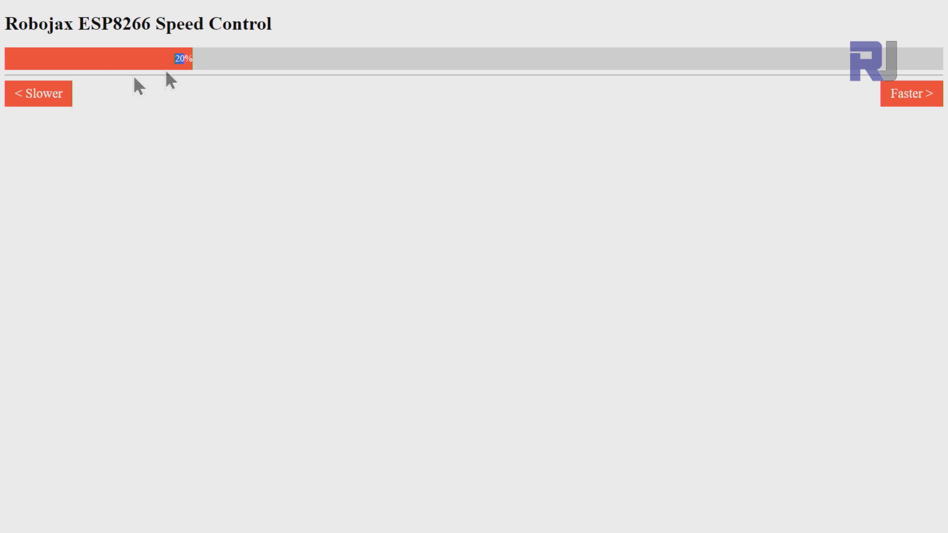
mouse_move(196, 87)
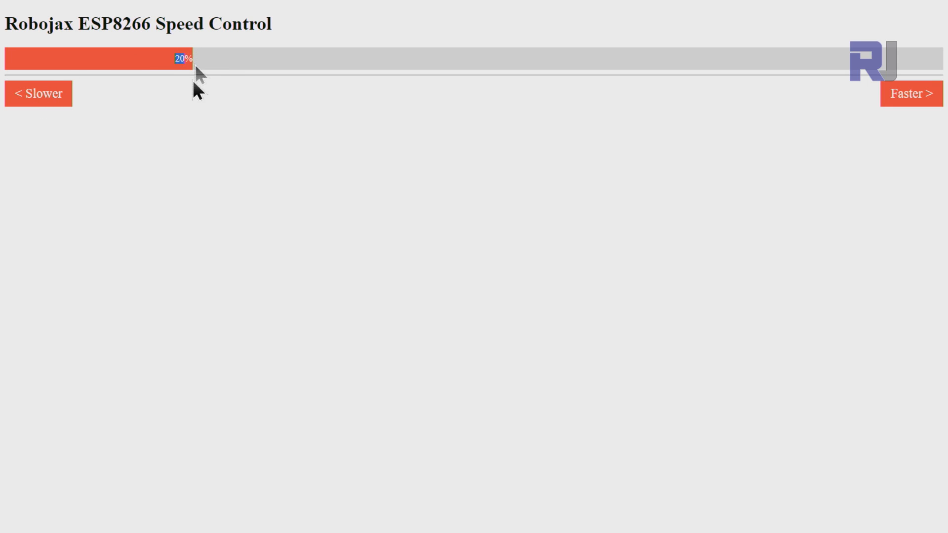
mouse_move(204, 73)
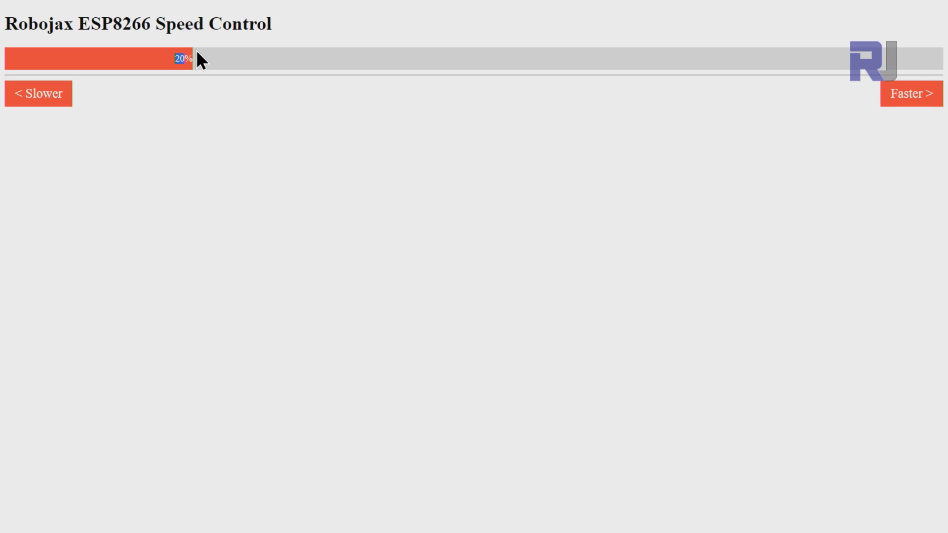
mouse_move(209, 71)
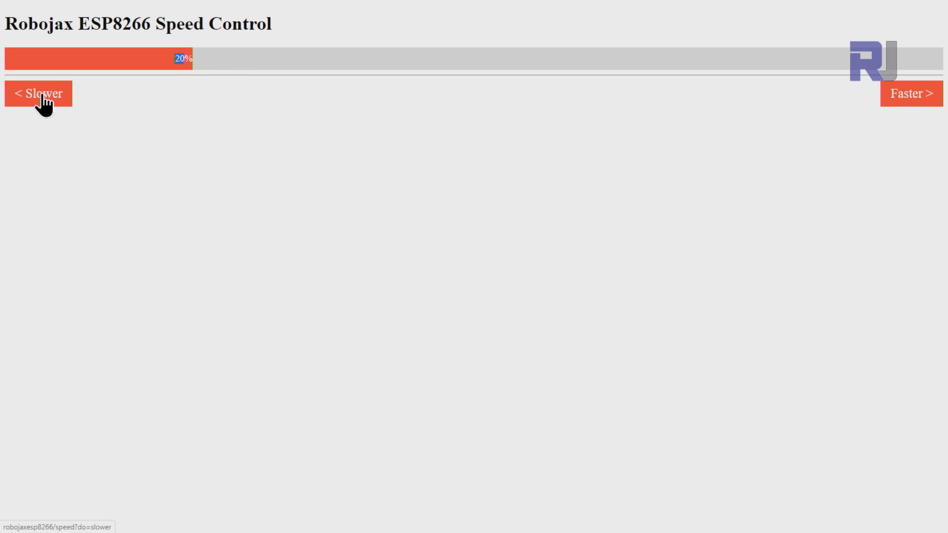
left_click(40, 93)
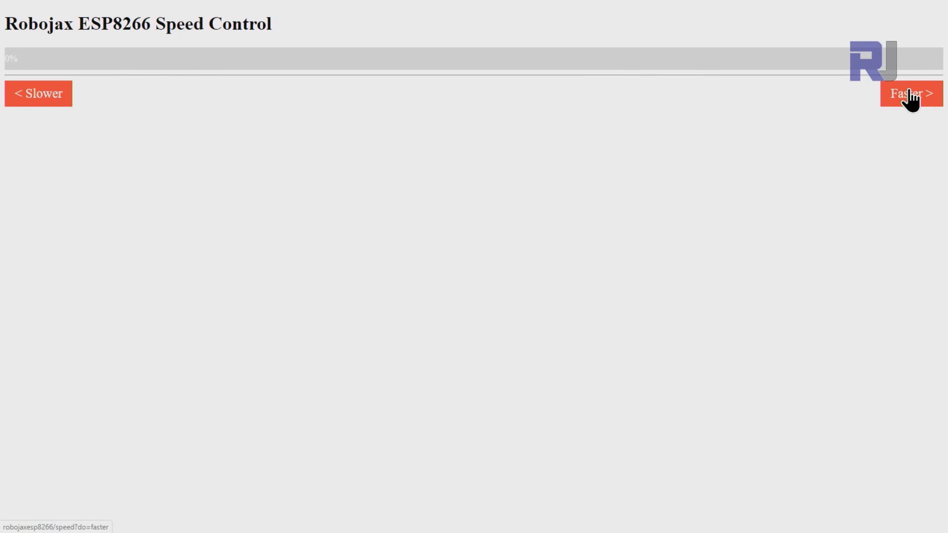
left_click(910, 92)
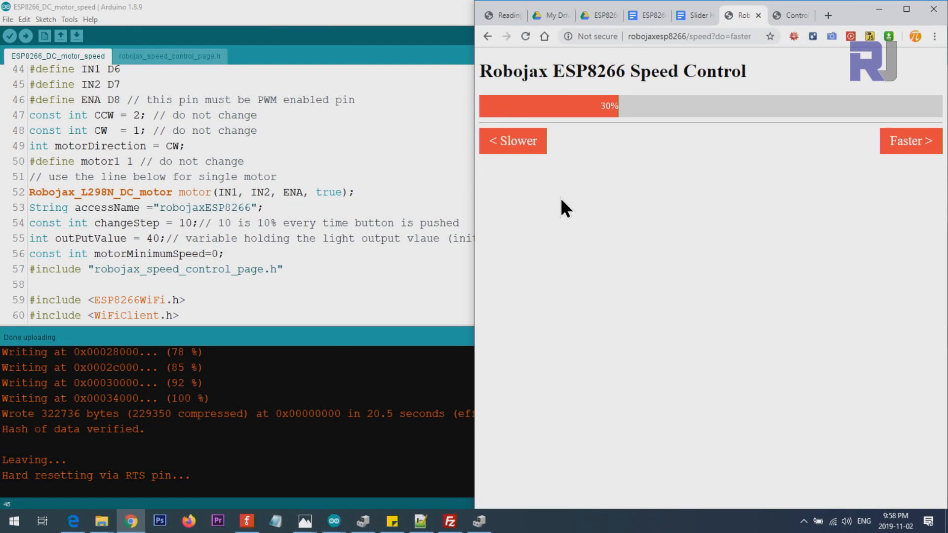
mouse_move(911, 142)
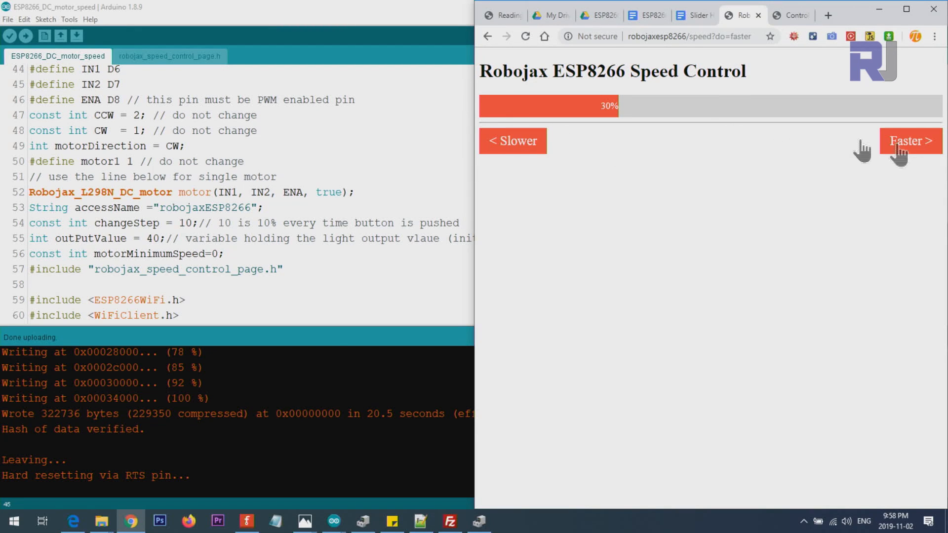
mouse_move(470, 210)
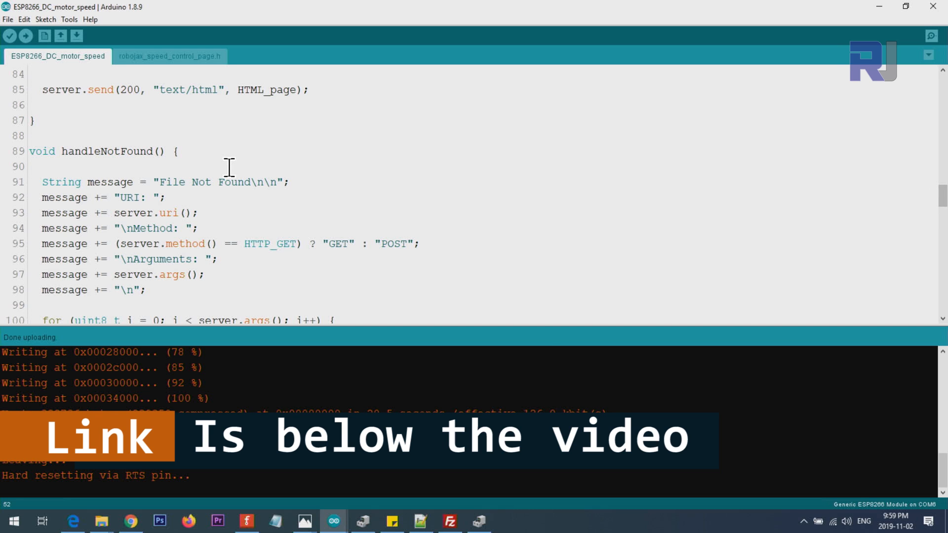
mouse_move(317, 168)
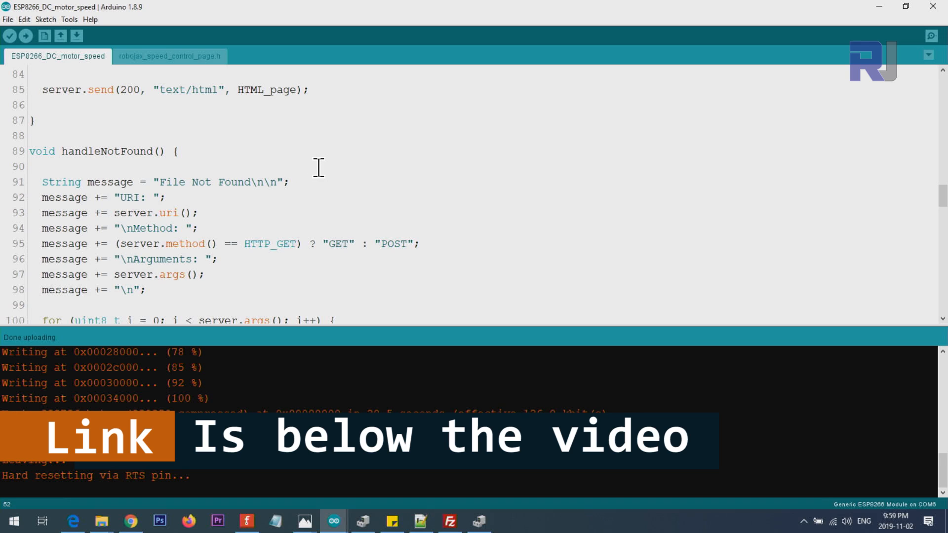
mouse_move(326, 231)
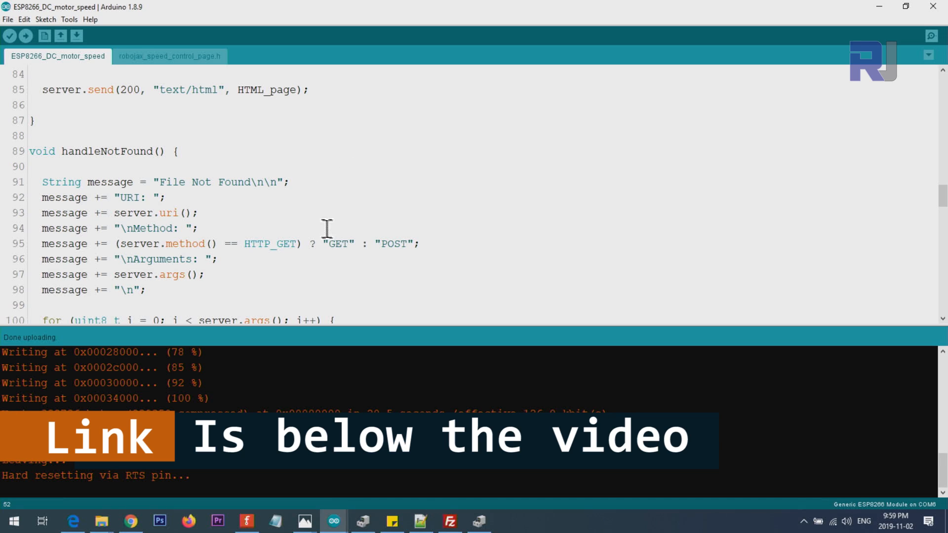
mouse_move(329, 209)
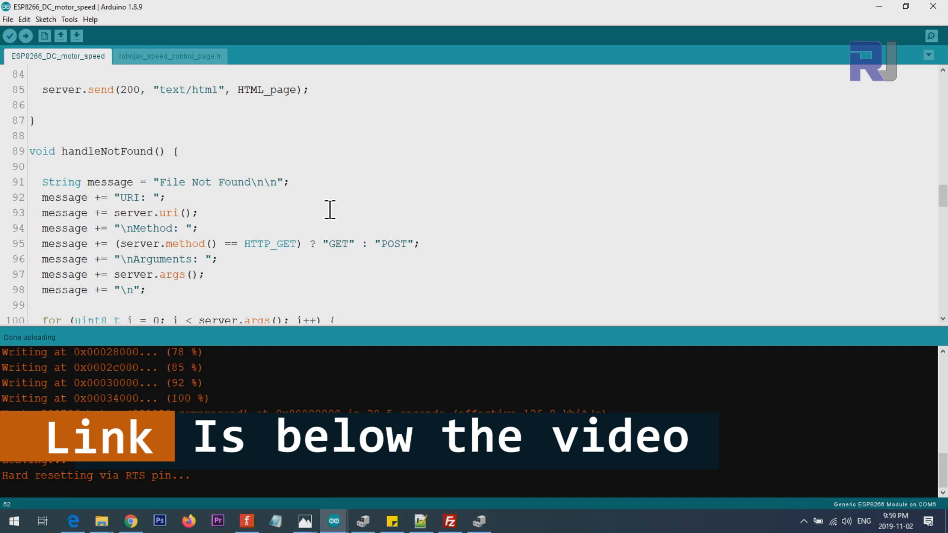
mouse_move(314, 209)
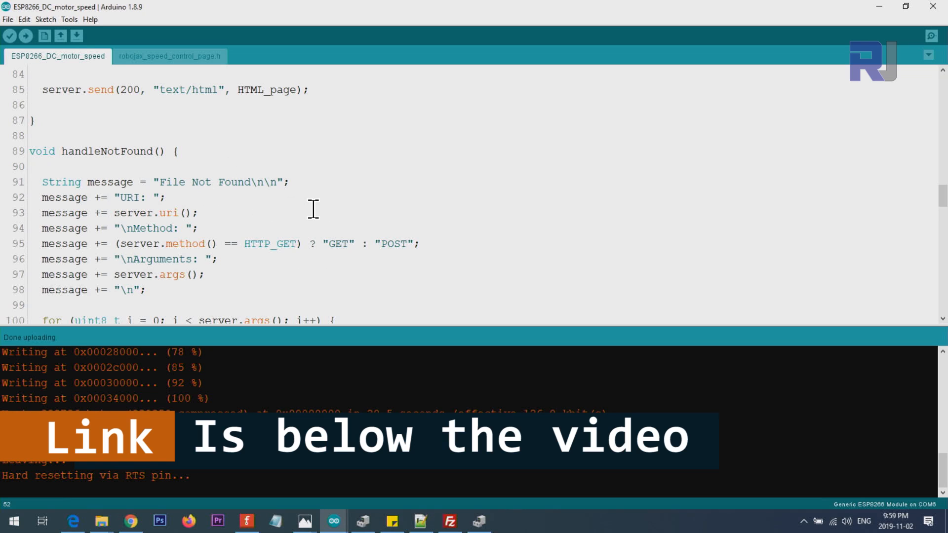
scroll("down", 3)
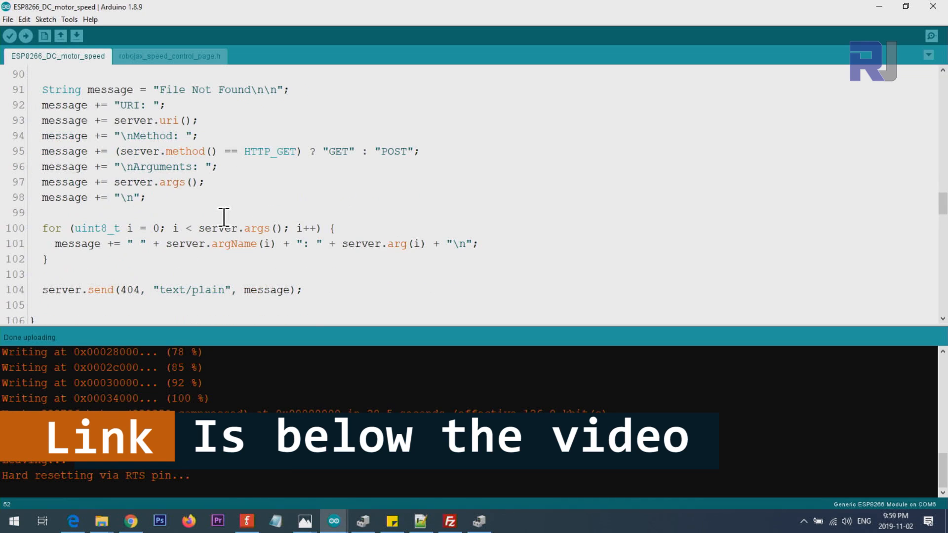
mouse_move(286, 201)
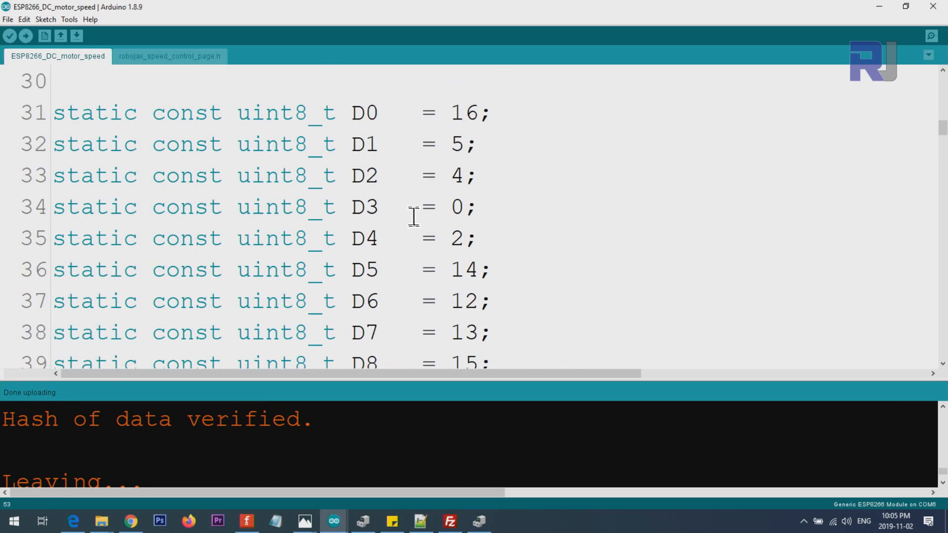
mouse_move(408, 206)
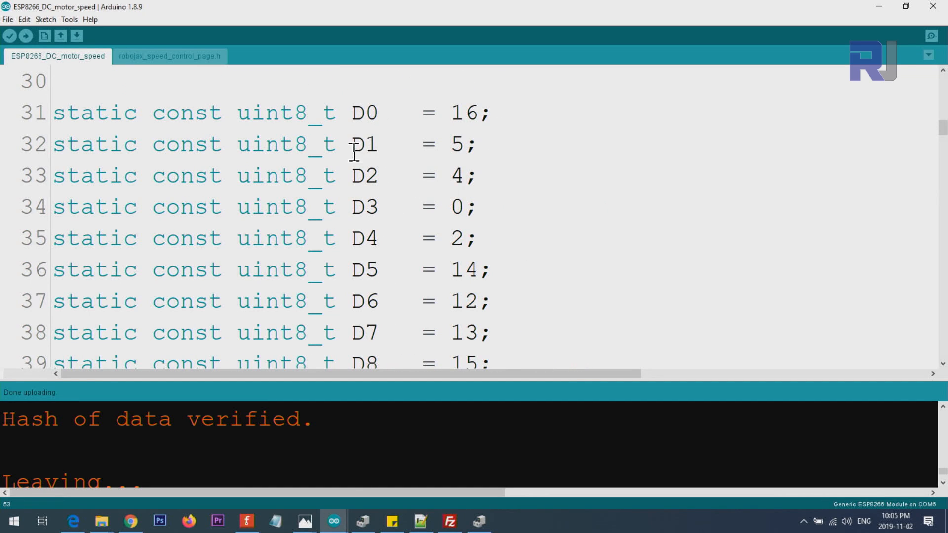
scroll("down", 3)
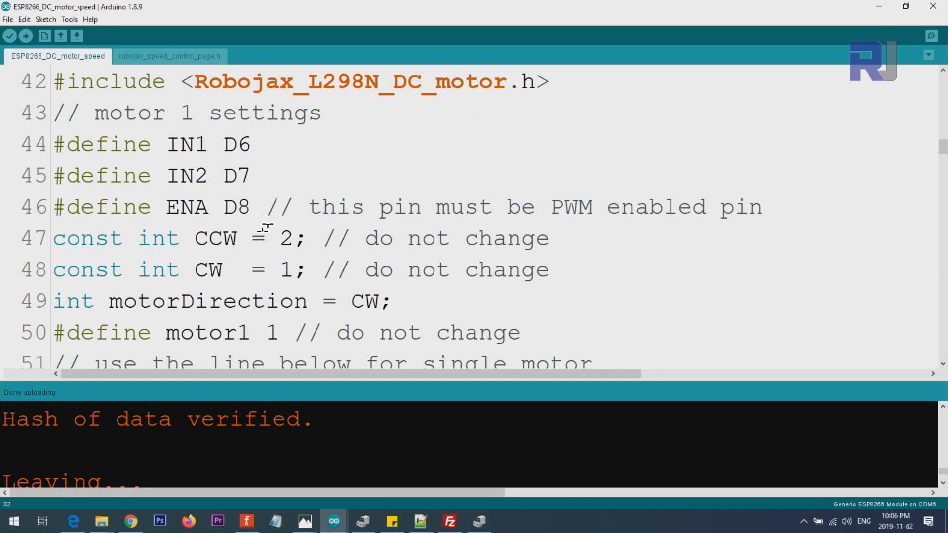
mouse_move(237, 176)
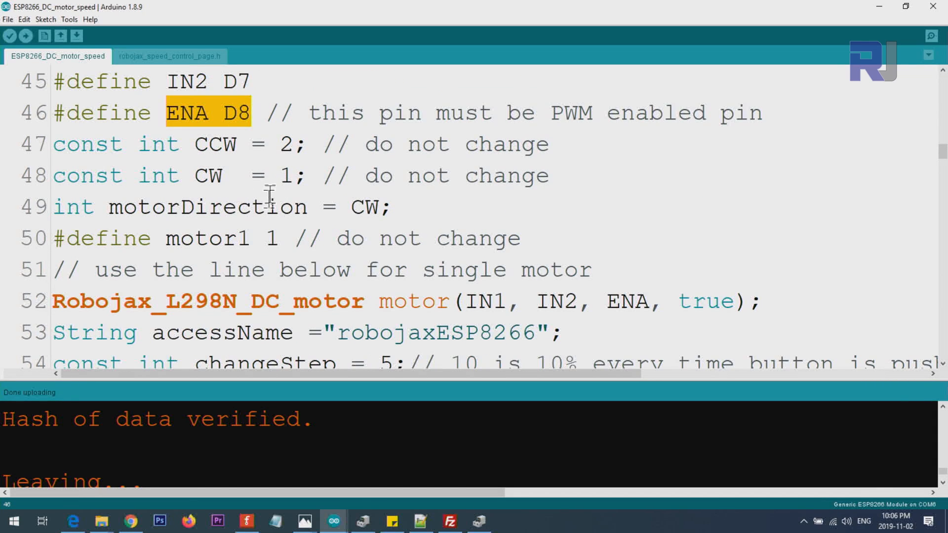
double_click(205, 206)
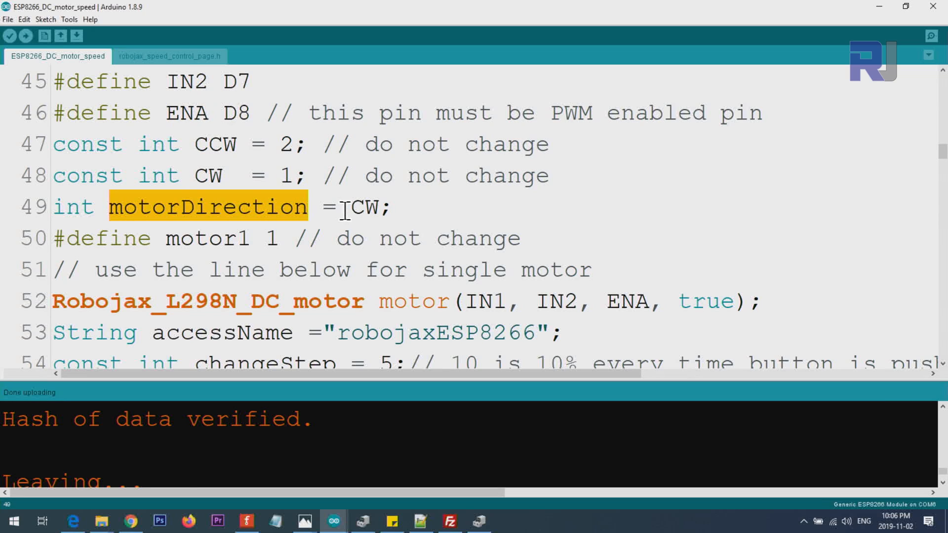
double_click(214, 144)
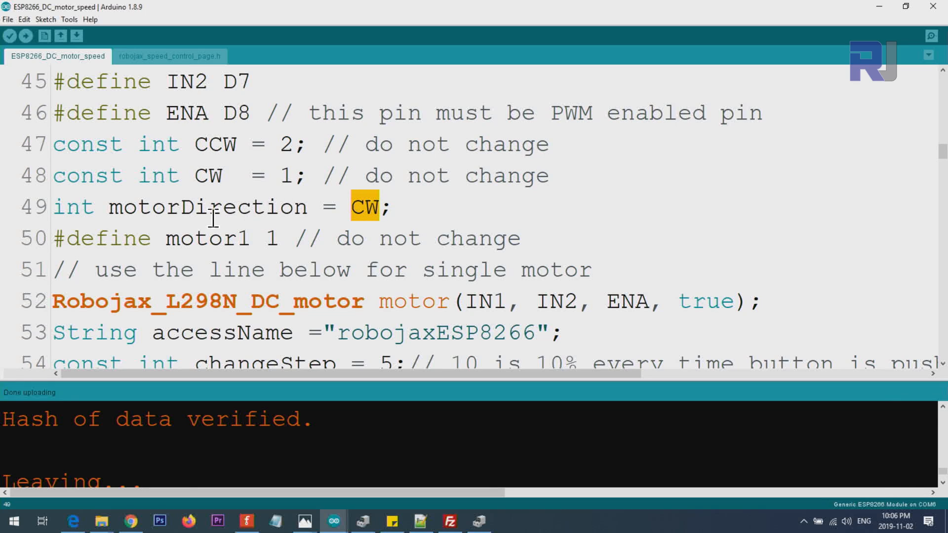
left_click(276, 237)
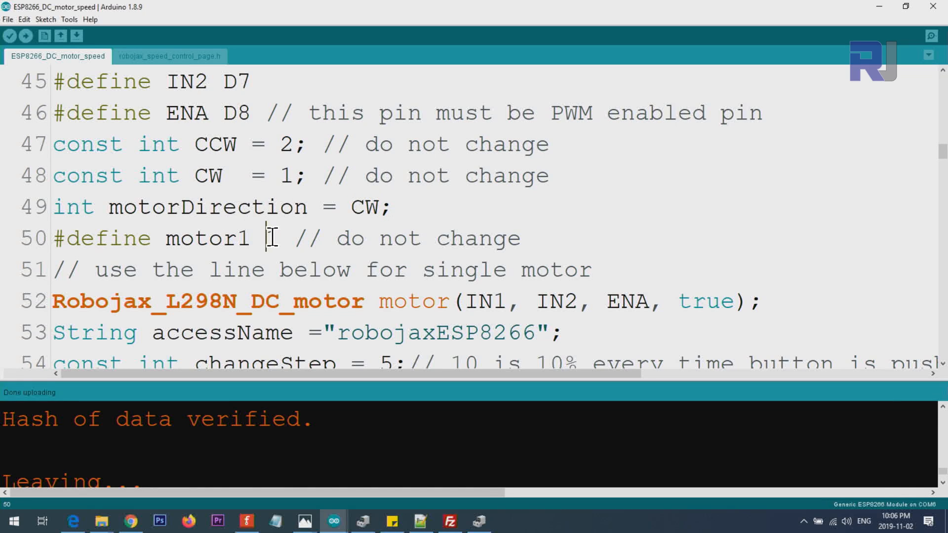
type("1")
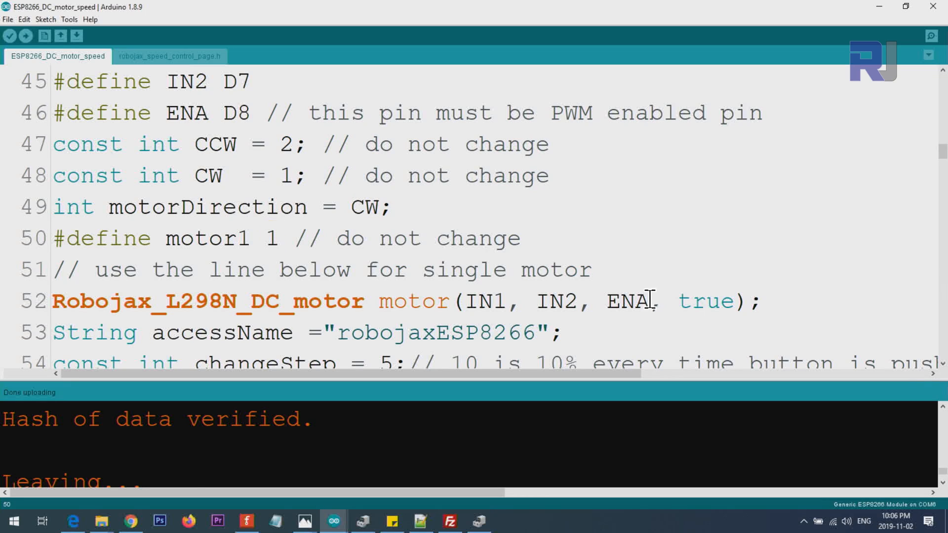
double_click(705, 300)
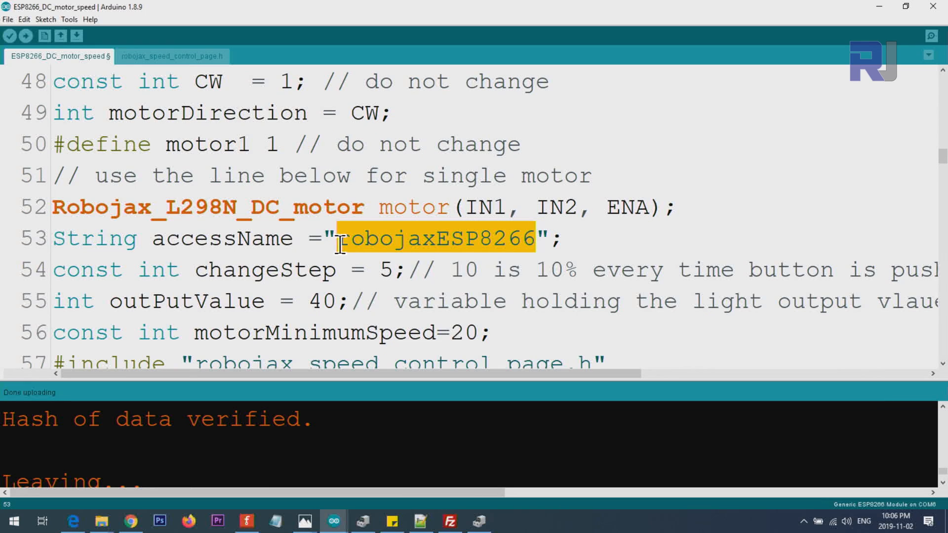
mouse_move(432, 237)
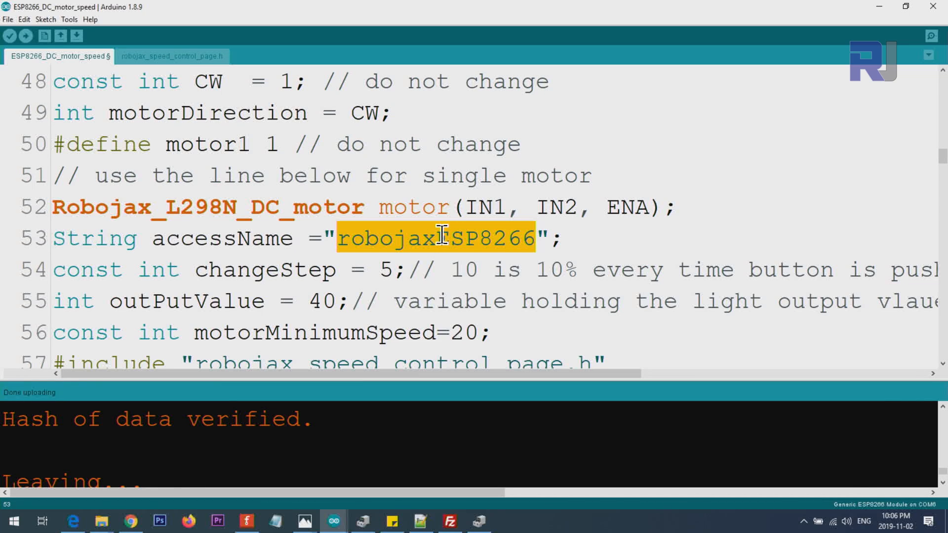
mouse_move(419, 242)
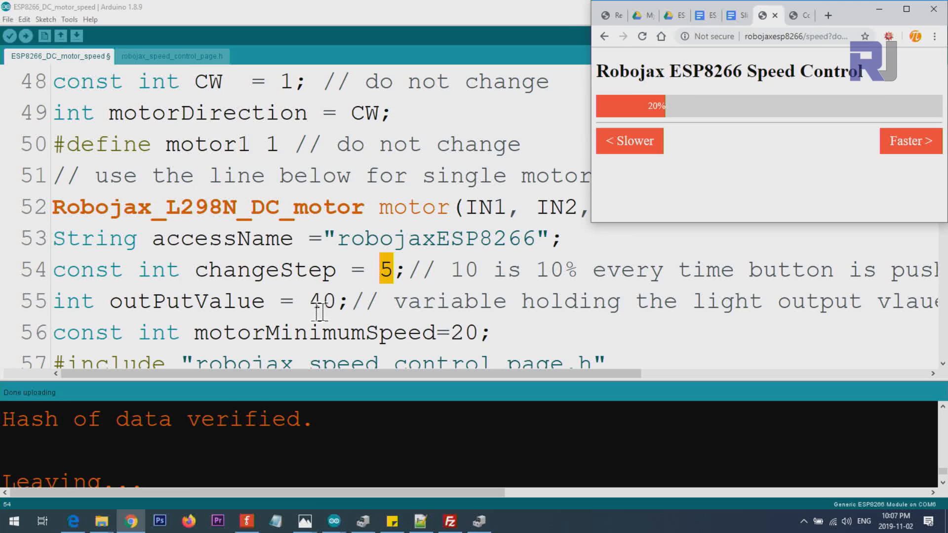
mouse_move(616, 229)
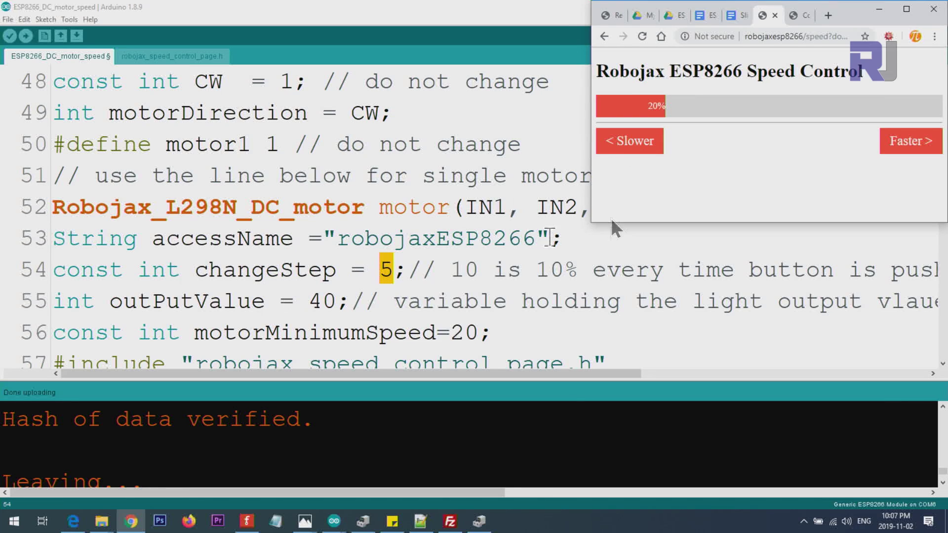
mouse_move(777, 130)
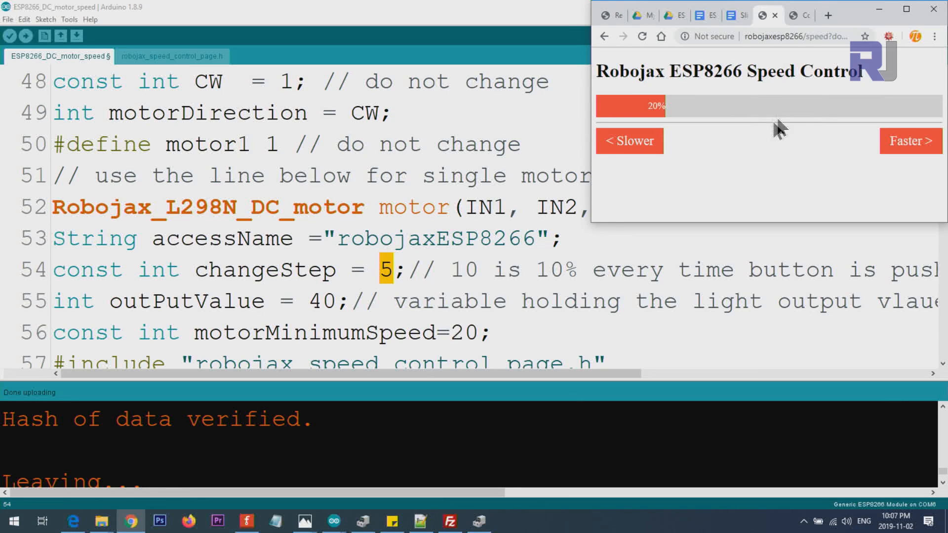
mouse_move(549, 209)
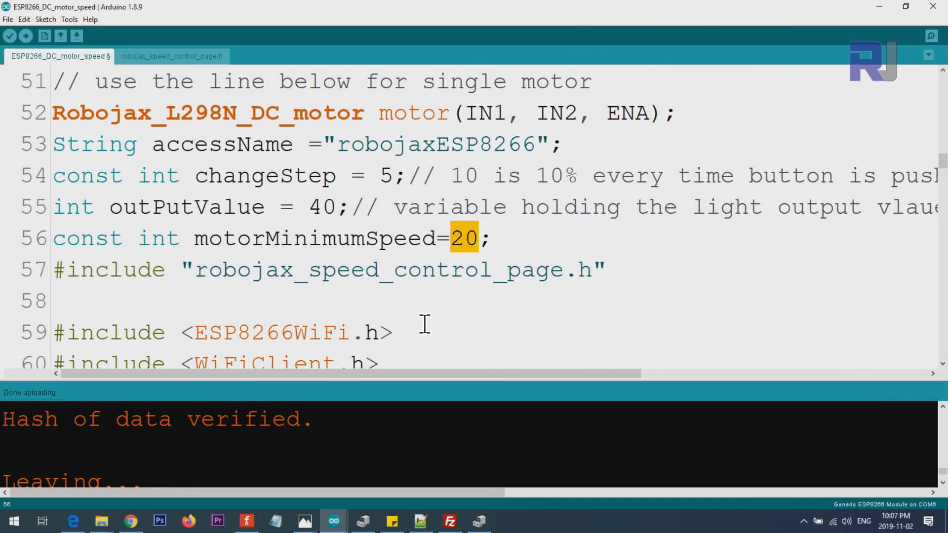
mouse_move(415, 201)
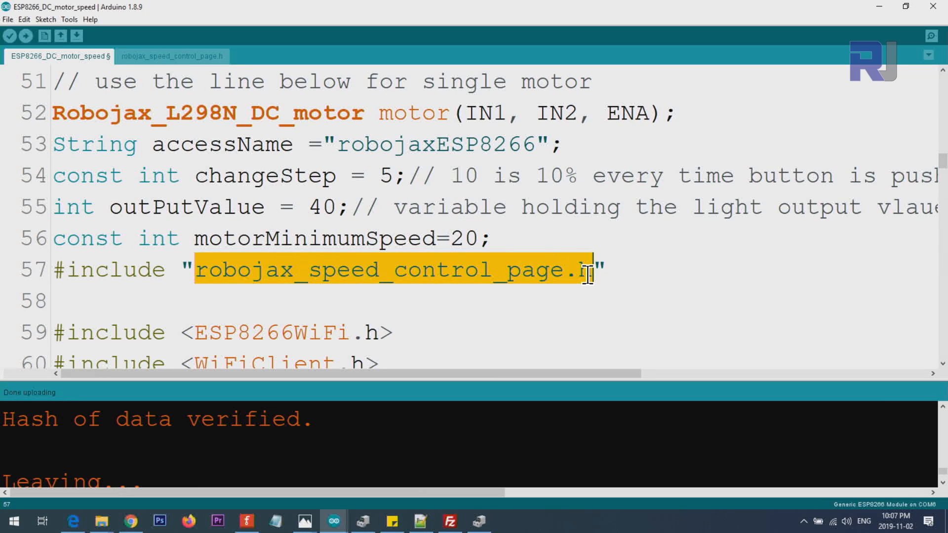
mouse_move(326, 276)
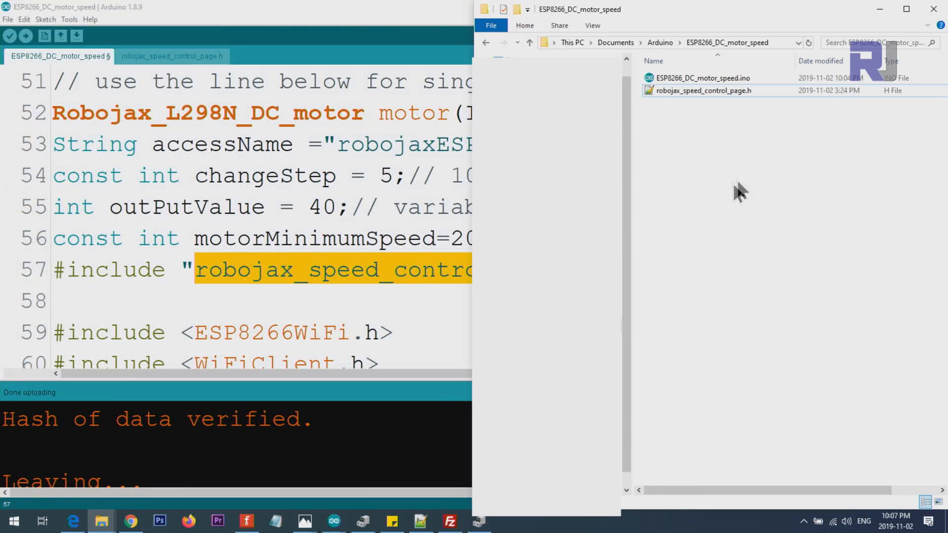
Open the ESP8266_DC_motor_speed folder and select the main .ino sketch file
left_click(711, 78)
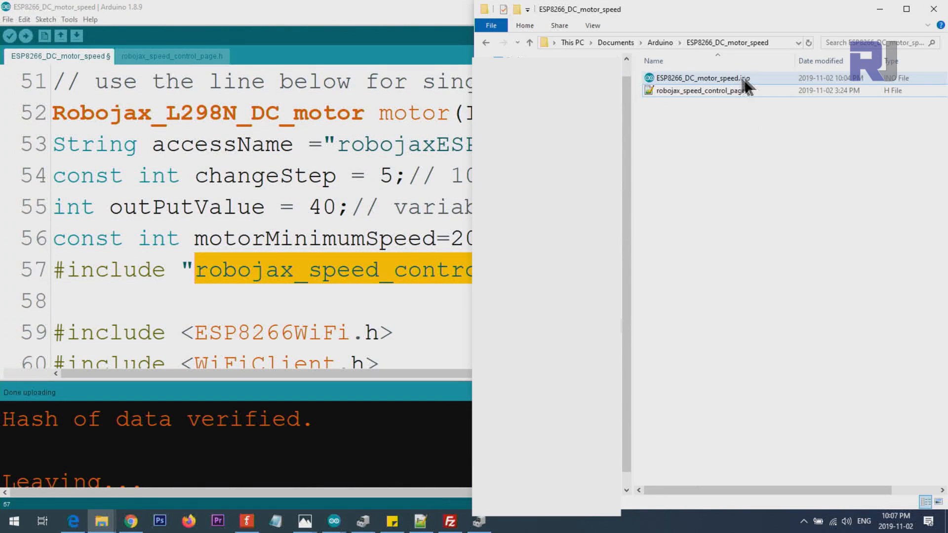
left_click(701, 91)
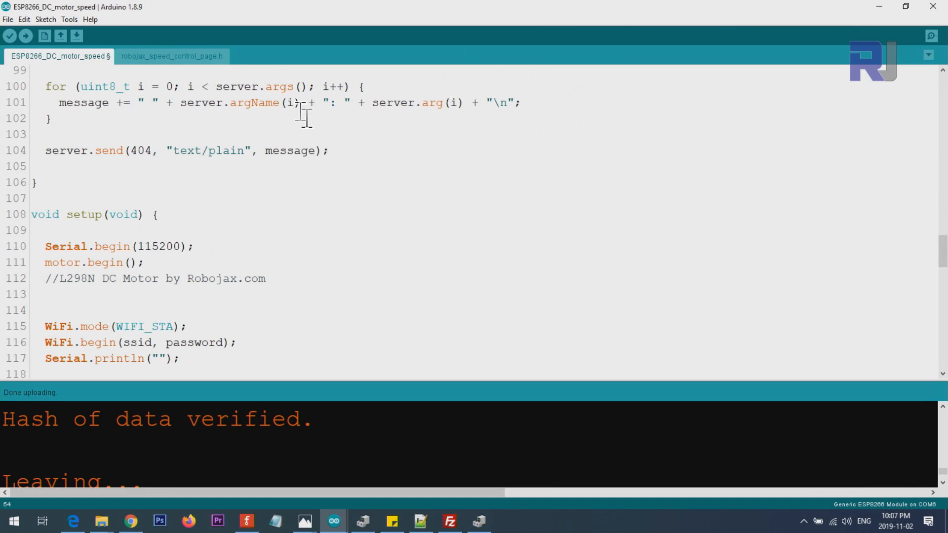
Return to the Arduino IDE editor to view the setup() function
left_click(172, 55)
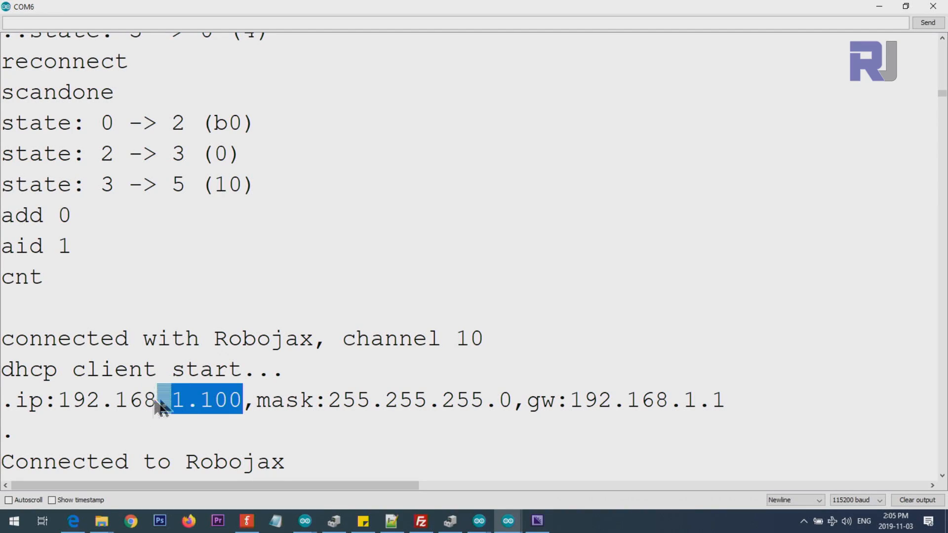
Select the board's IP address in the Serial Monitor output
left_click_drag(169, 399, 57, 400)
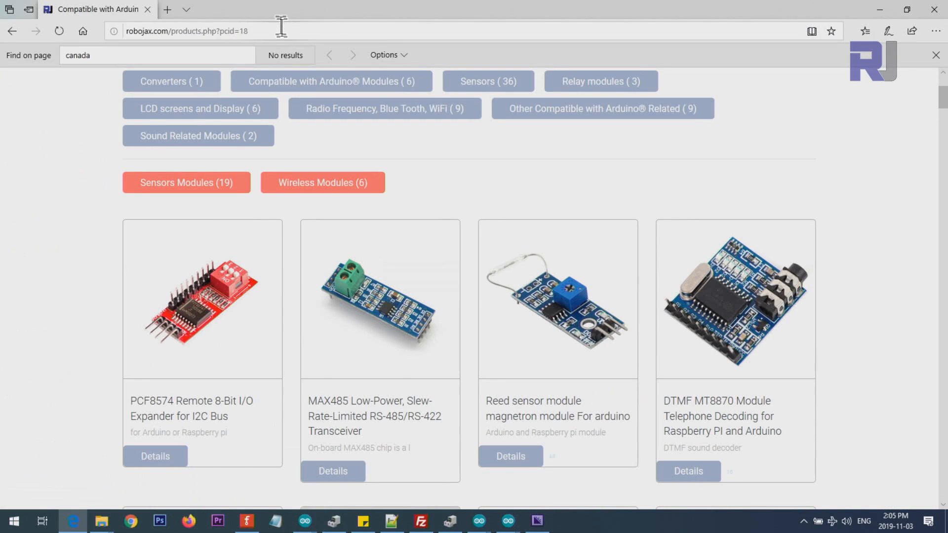
Load the board's speed control page at 192.168.1.100 in Edge
left_click(183, 30)
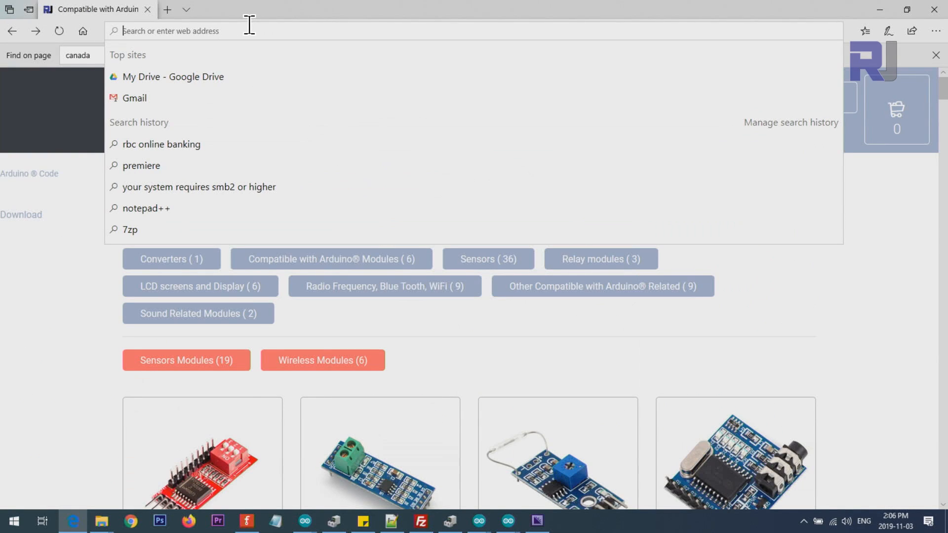
type("192.168.1.100")
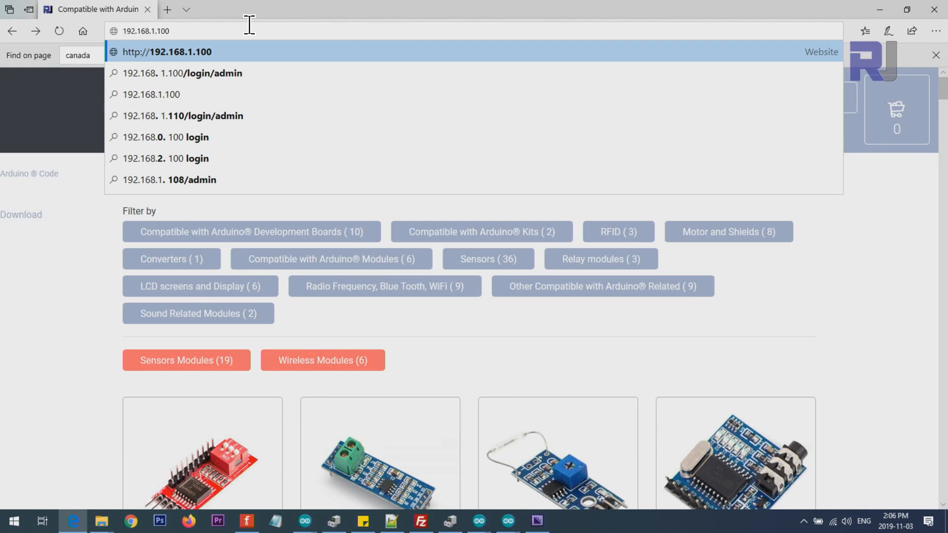
key("Enter")
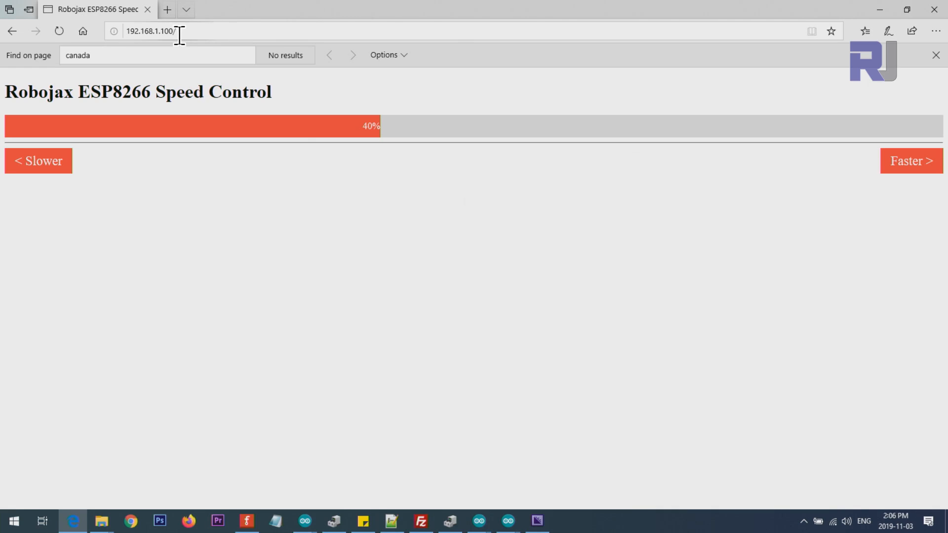
mouse_move(506, 521)
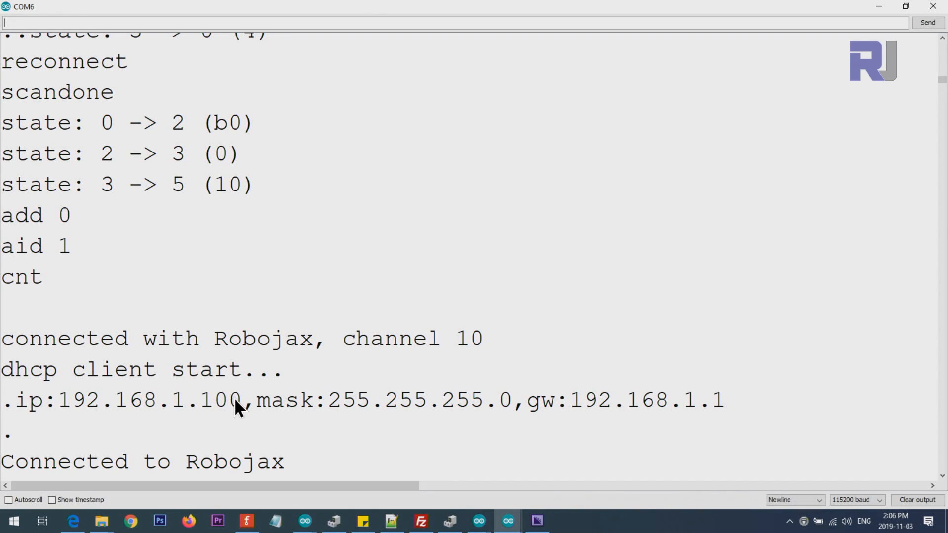
mouse_move(61, 413)
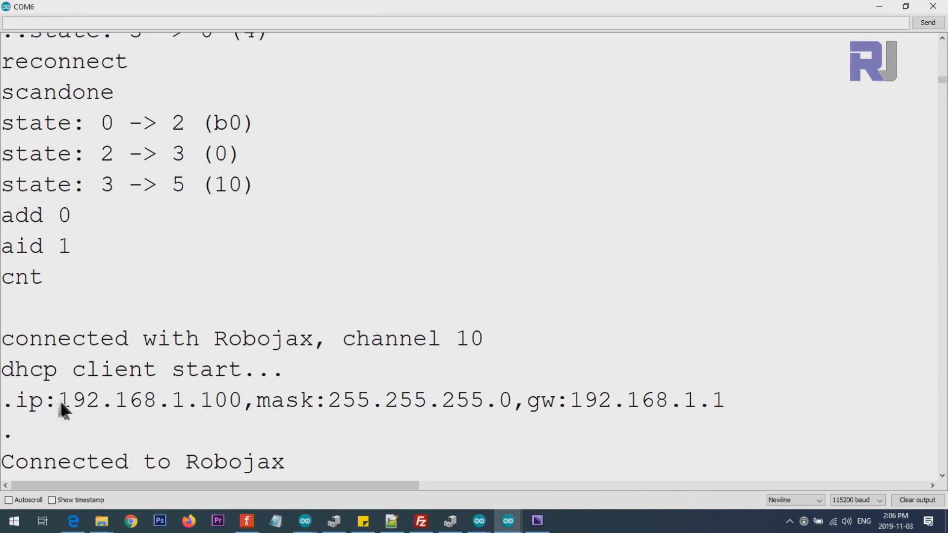
Select the full IP address 192.168.1.100 in the serial output and head to the browser
left_click_drag(58, 400, 241, 399)
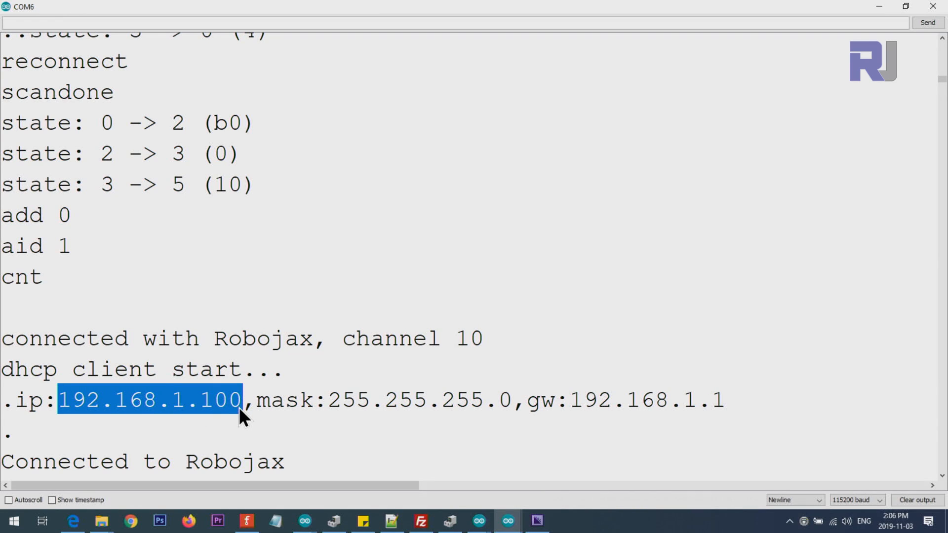
mouse_move(192, 420)
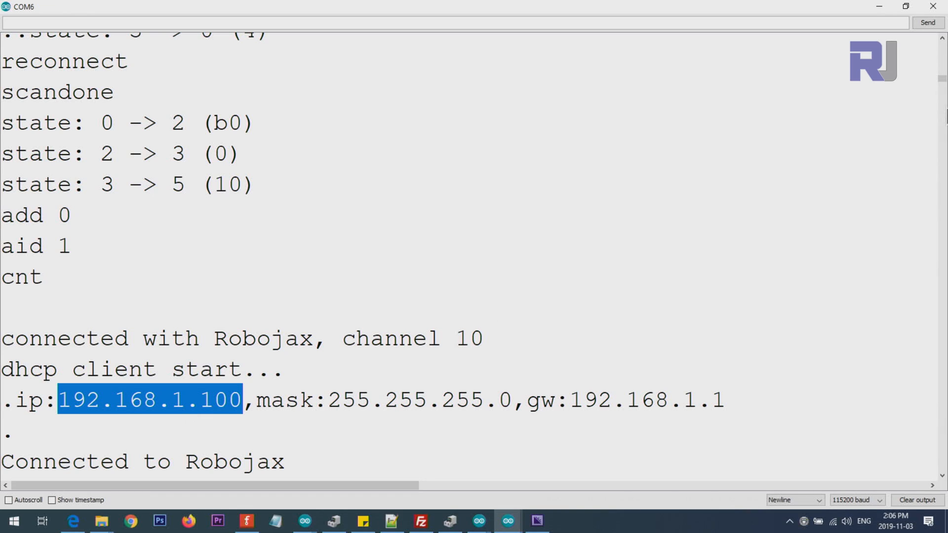
left_click(77, 520)
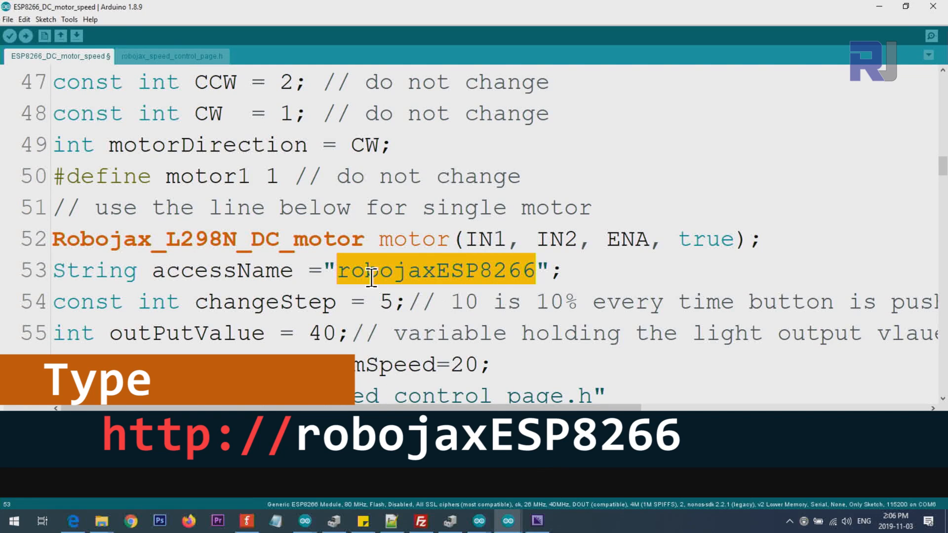
mouse_move(179, 516)
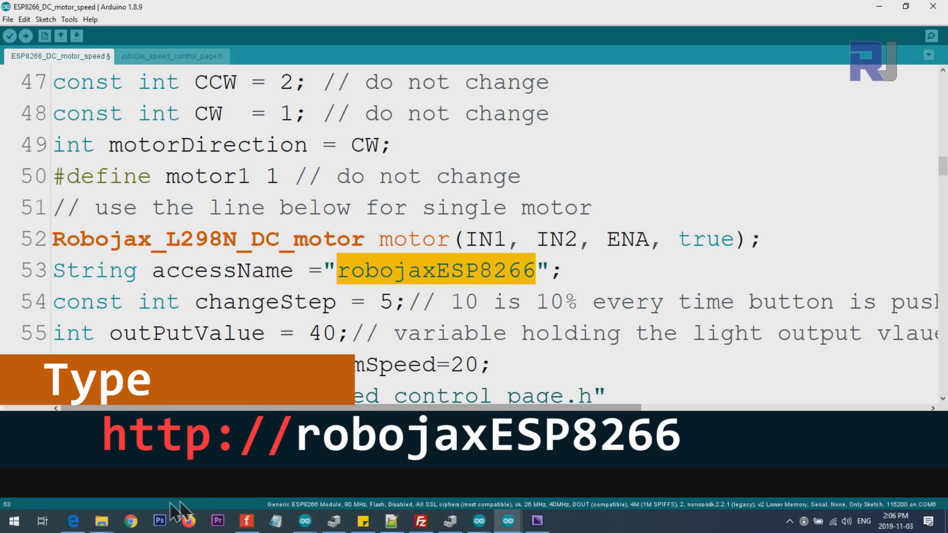
mouse_move(97, 518)
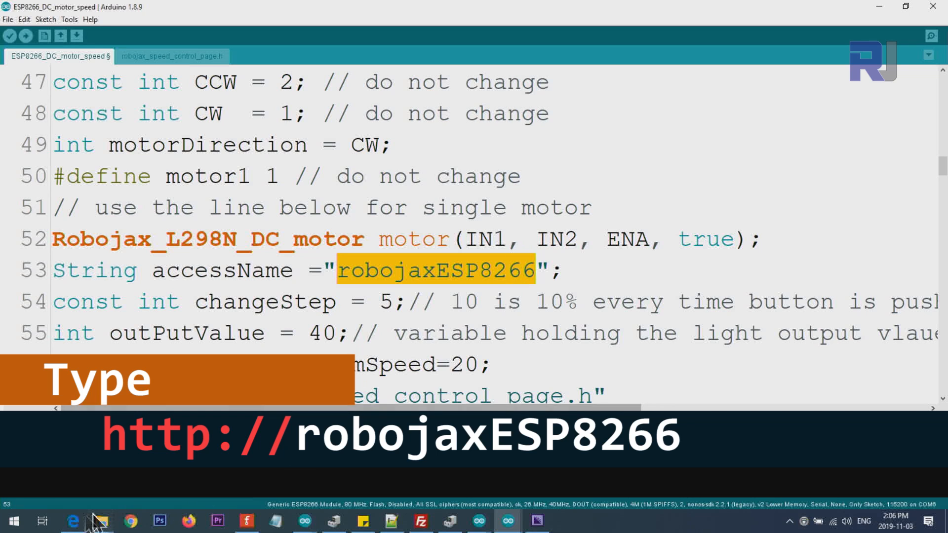
Switch to Edge and enter the access name robojaxESP8266 in the address bar
left_click(76, 520)
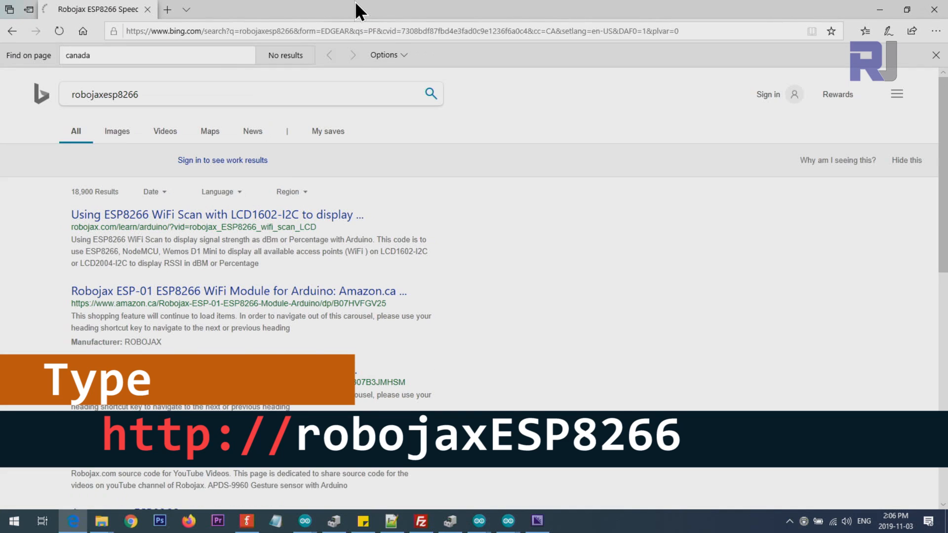
left_click(260, 31)
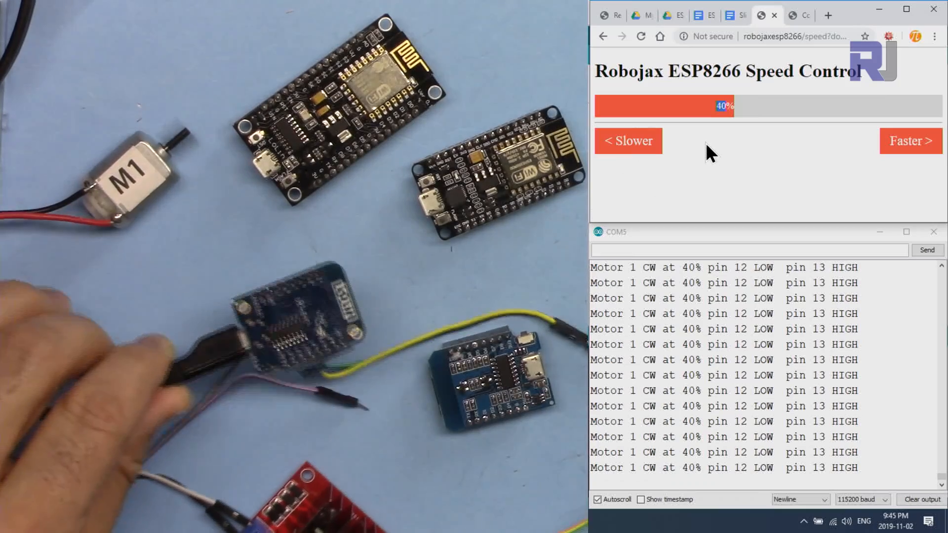
Push the motor speed from 40% up to 100%, then back down to 30%
left_click(896, 141)
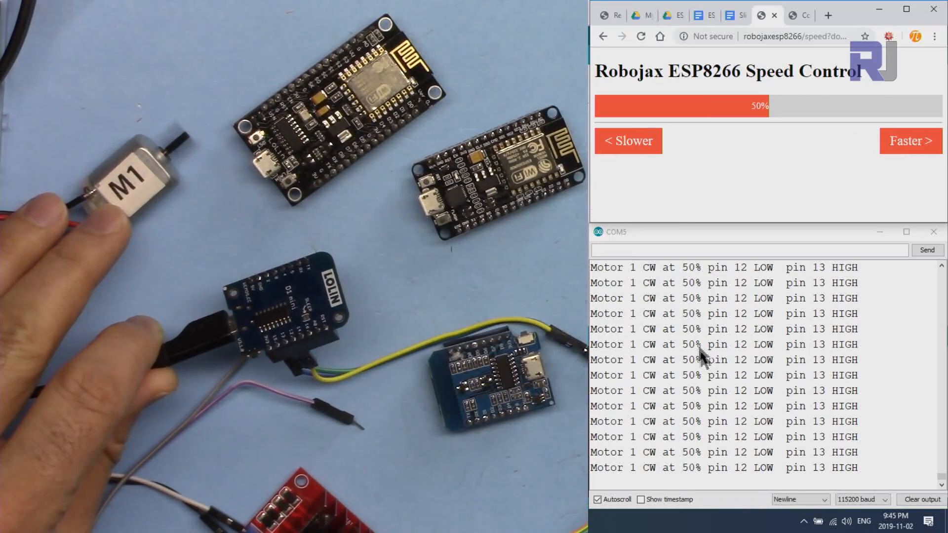
left_click(902, 141)
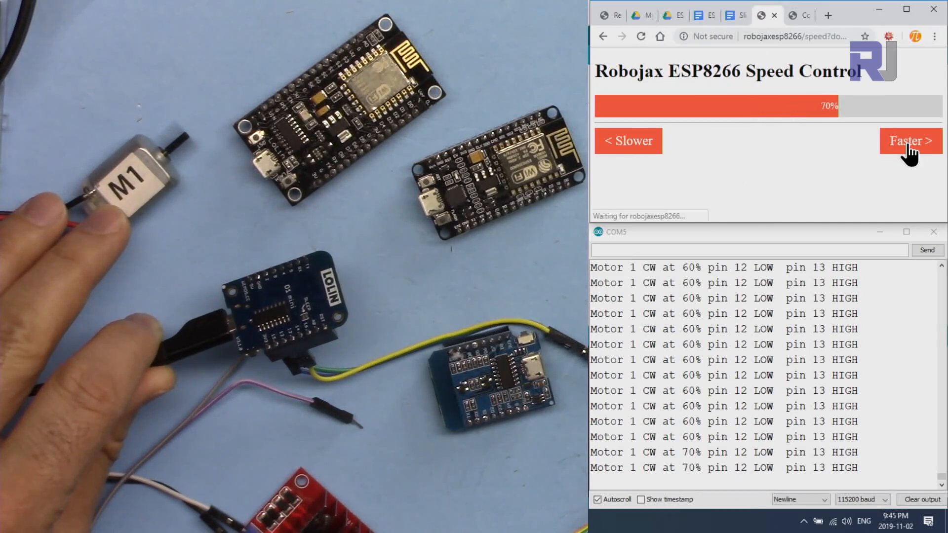
left_click(902, 140)
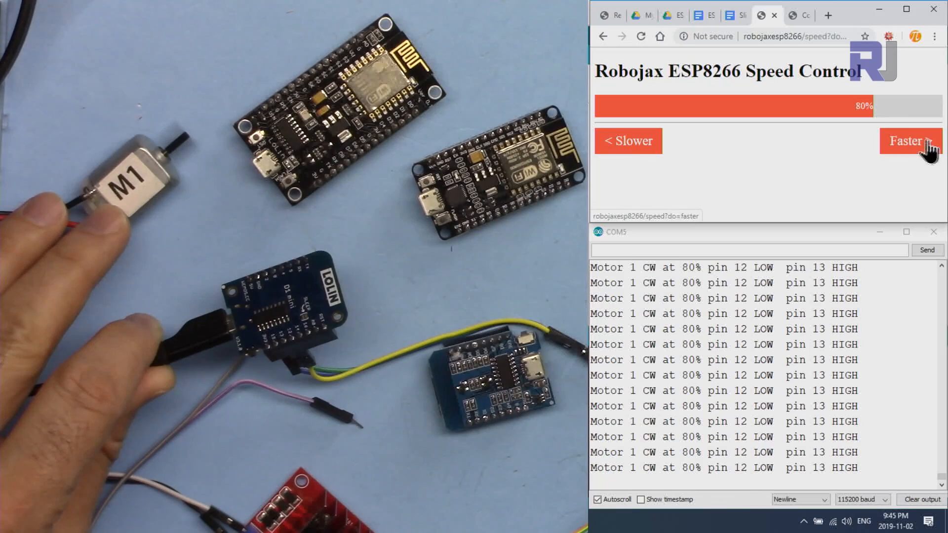
left_click(906, 140)
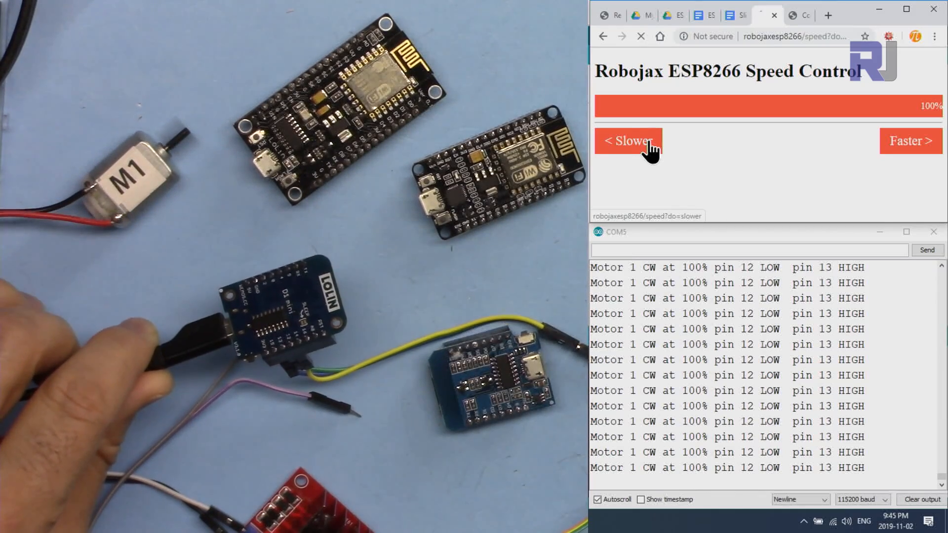
left_click(631, 143)
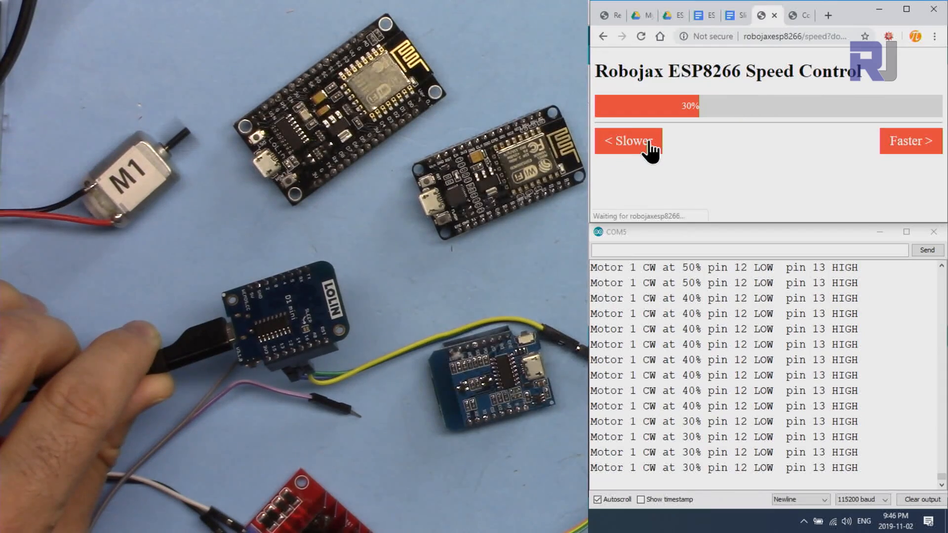
left_click(635, 142)
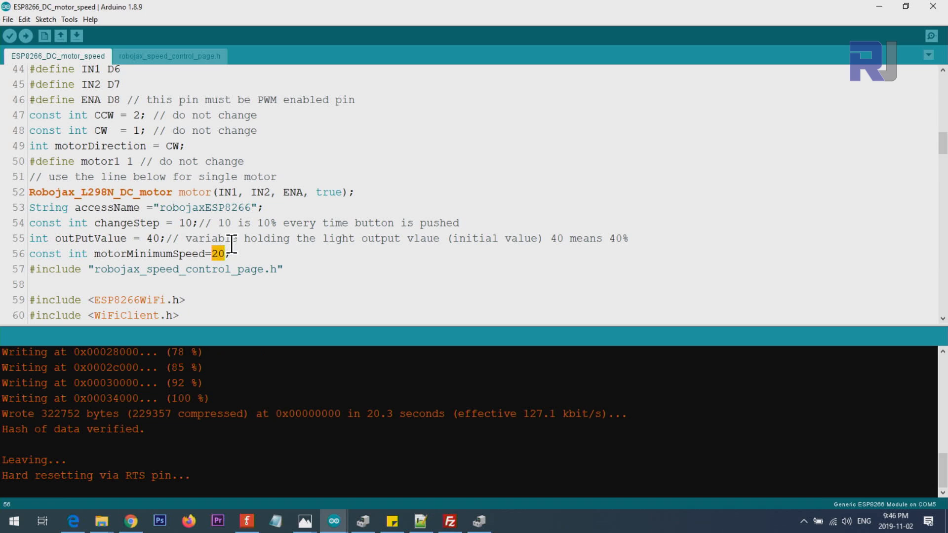
Edit the motorMinimumSpeed value in the sketch, typing 0
type("0")
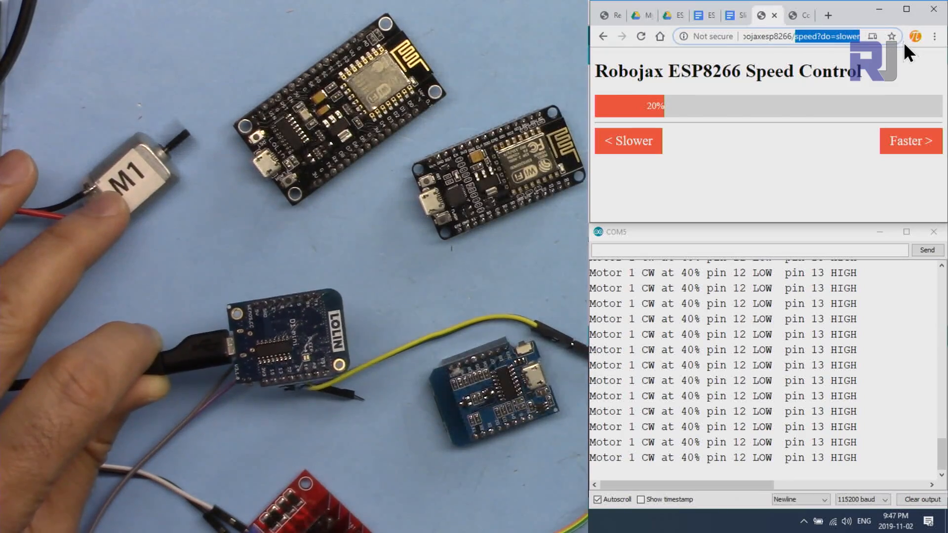
Reload the Speed Control page and step the motor speed down until the bar reads 0%
left_click(905, 141)
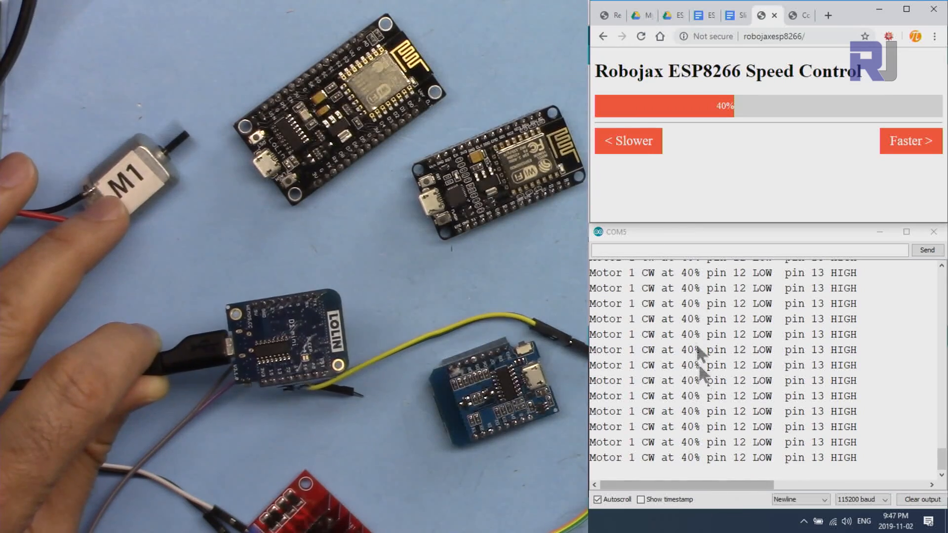
mouse_move(902, 148)
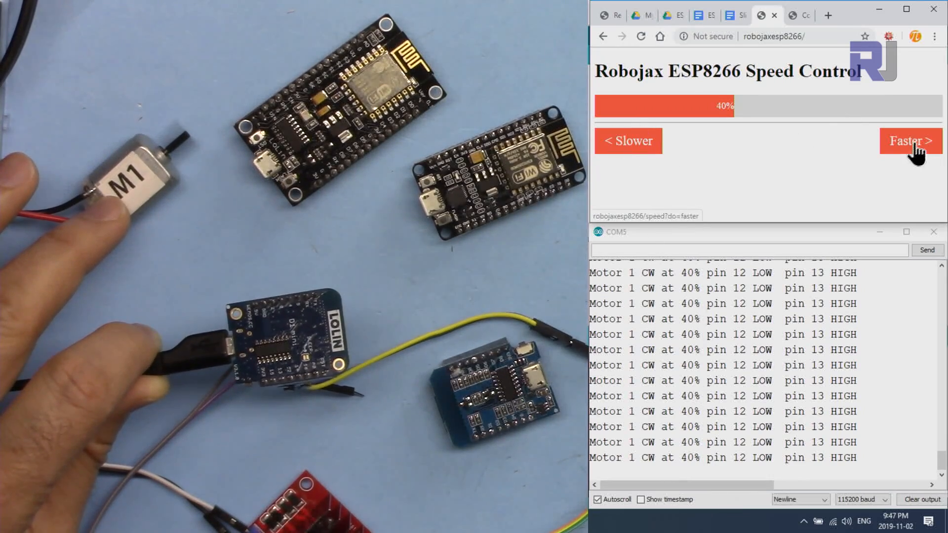
left_click(909, 141)
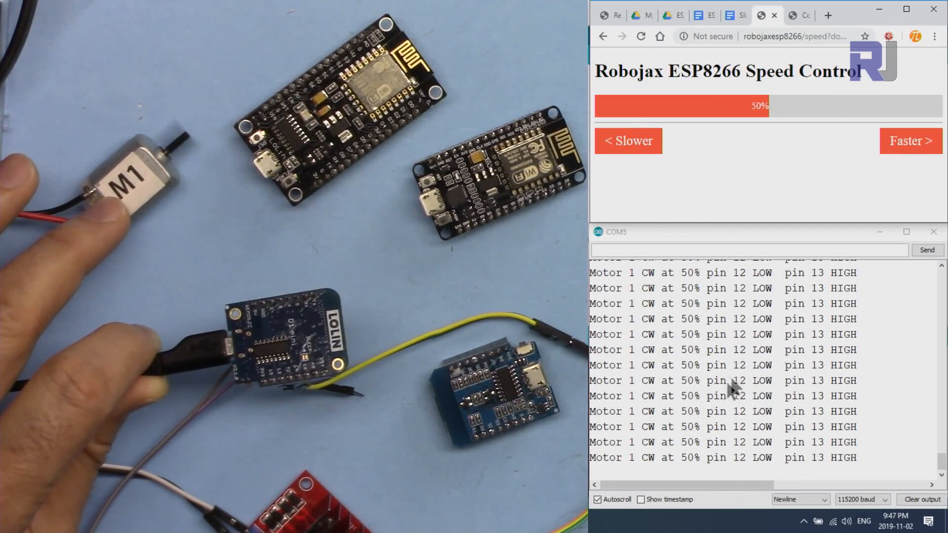
left_click(628, 140)
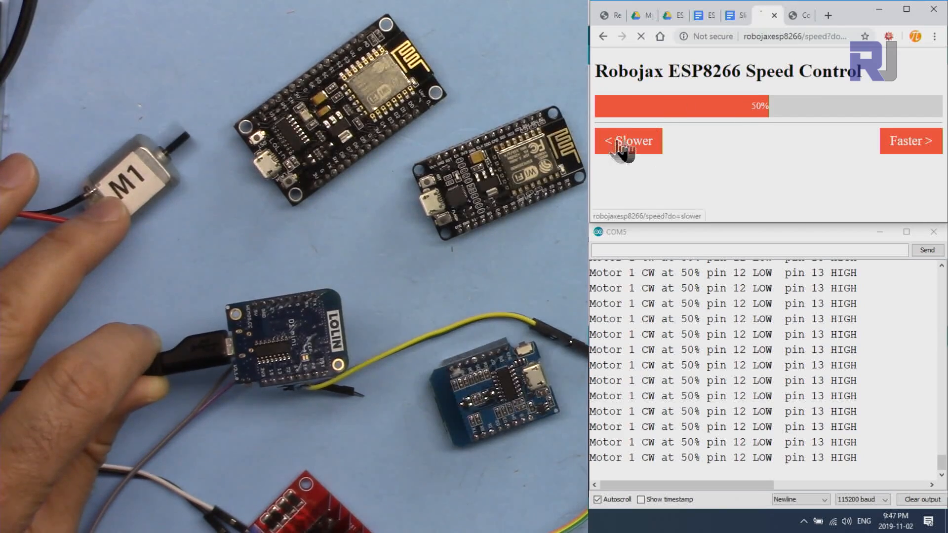
left_click(627, 140)
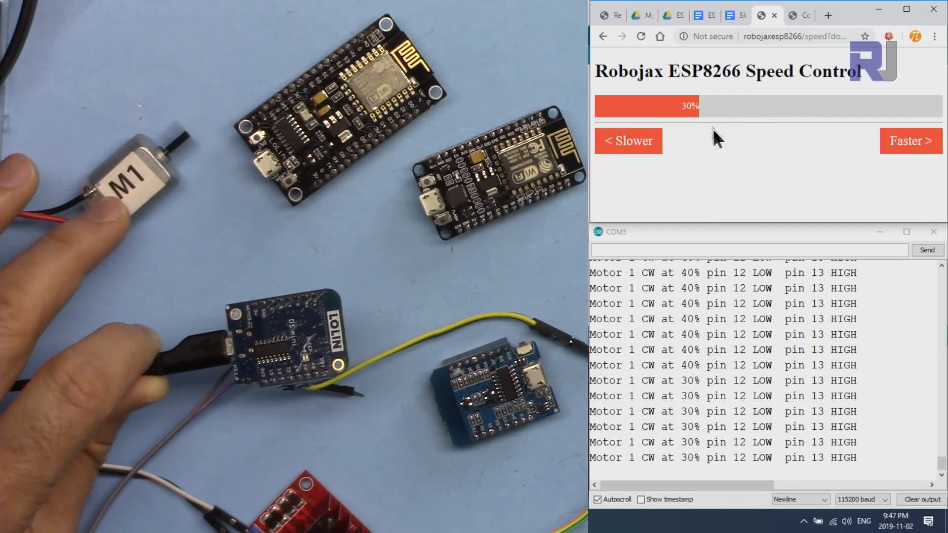
left_click(627, 140)
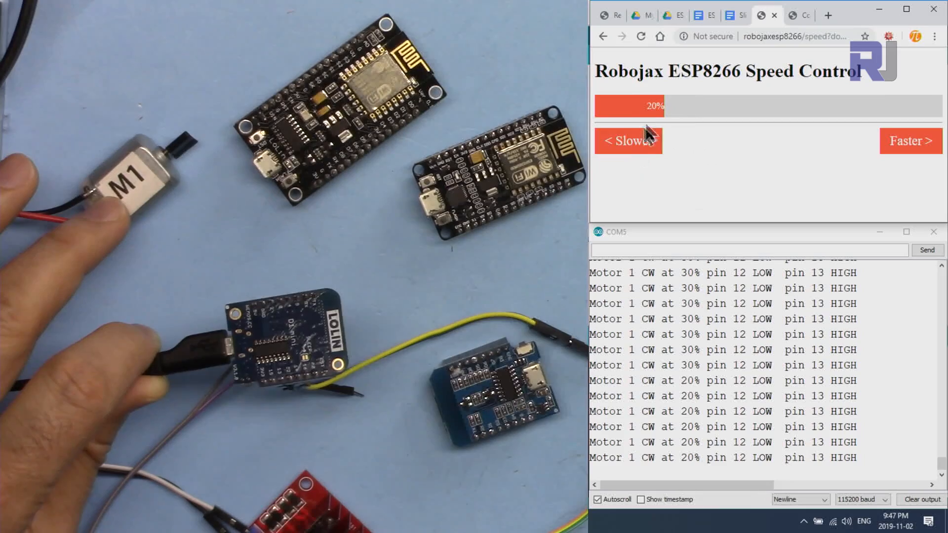
left_click(631, 142)
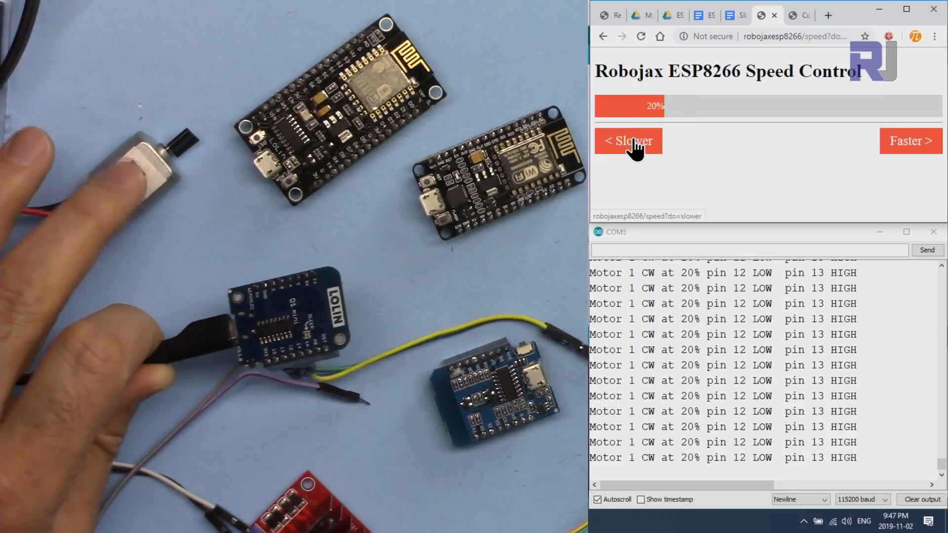
left_click(628, 140)
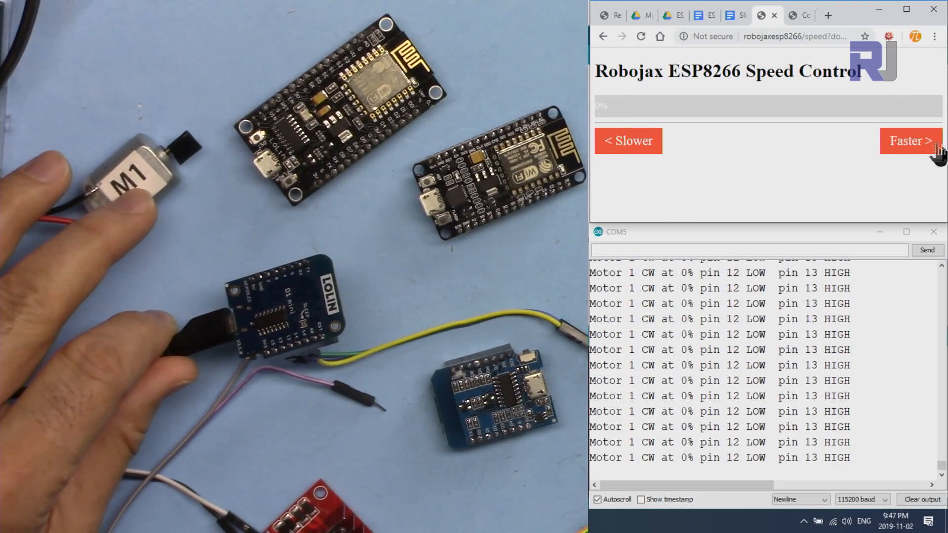
Raise the motor speed back up from 0% to about 70% with 'Faster >'
left_click(901, 141)
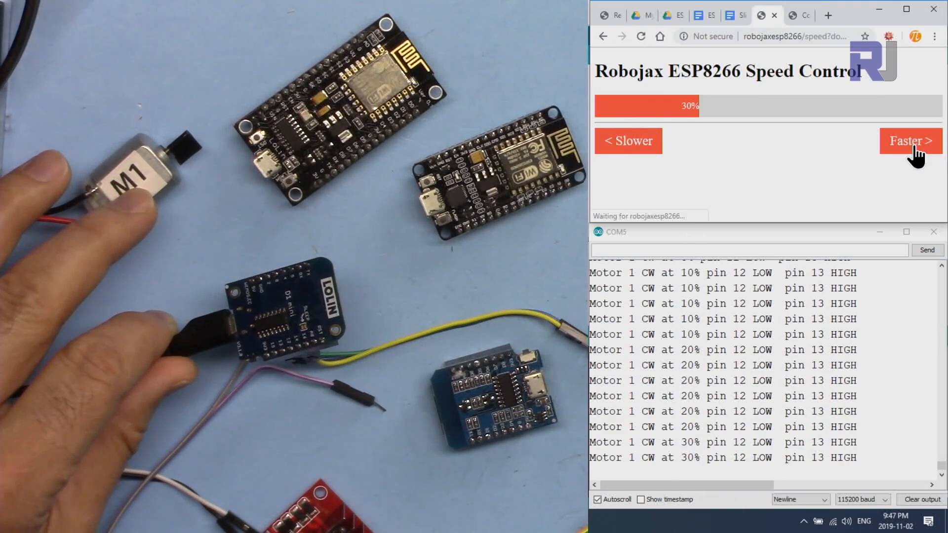
left_click(910, 142)
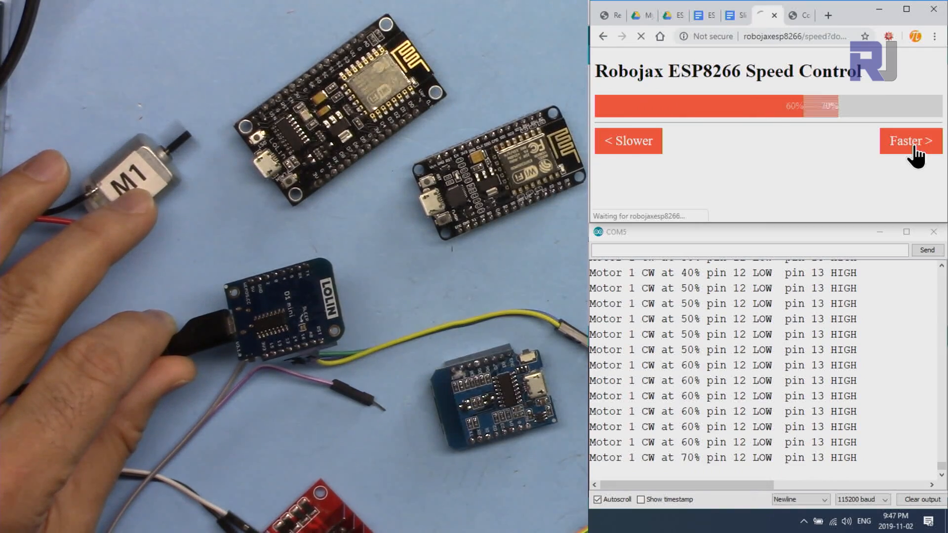
left_click(902, 142)
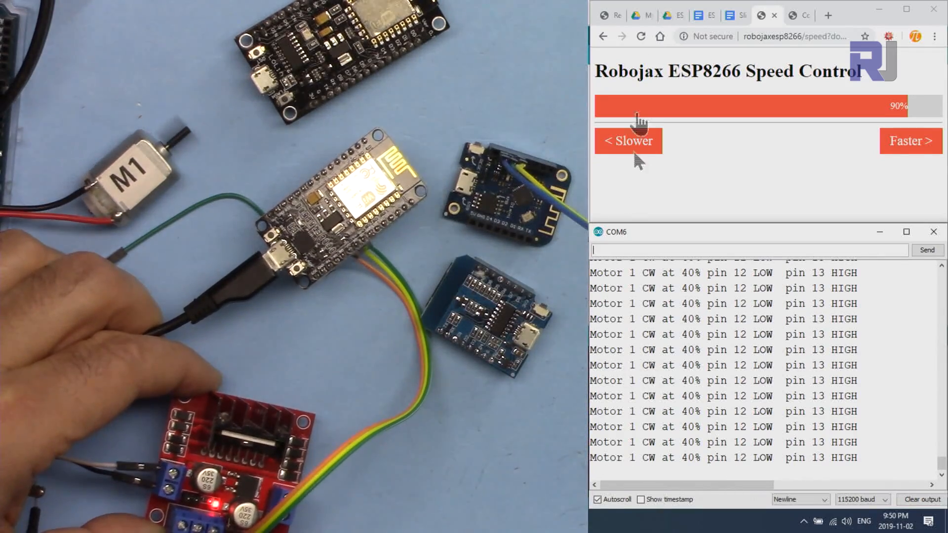
Drop the speed from 90% to 20%, raise it to full 100%, then ease it down one step
left_click(628, 142)
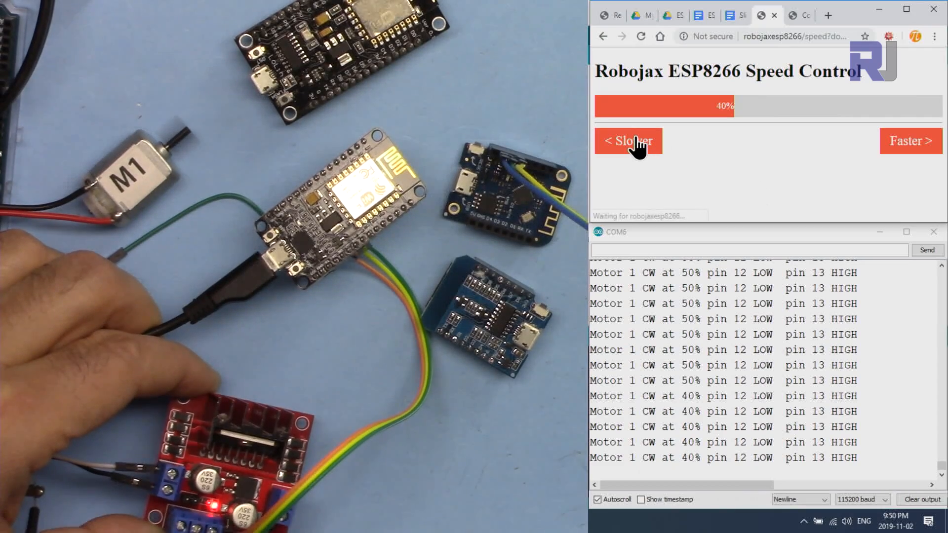
left_click(628, 141)
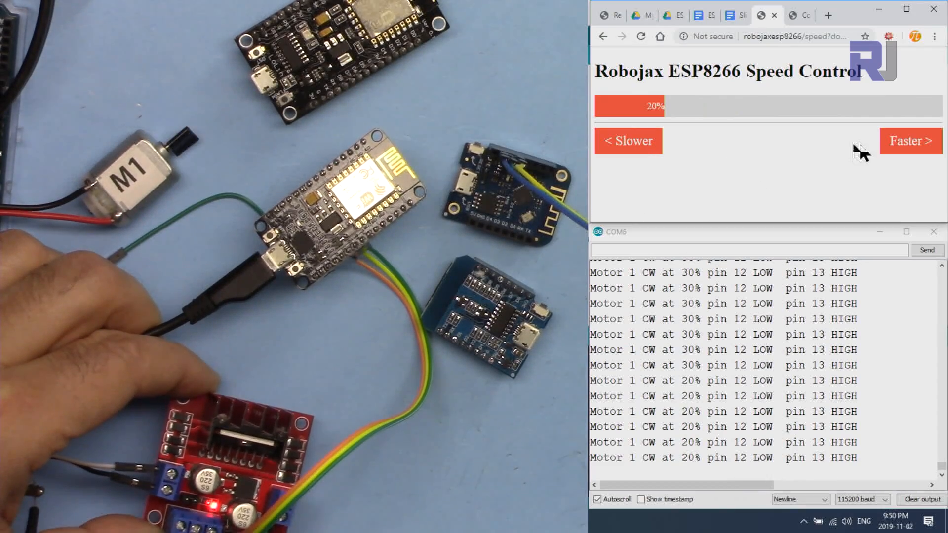
left_click(910, 141)
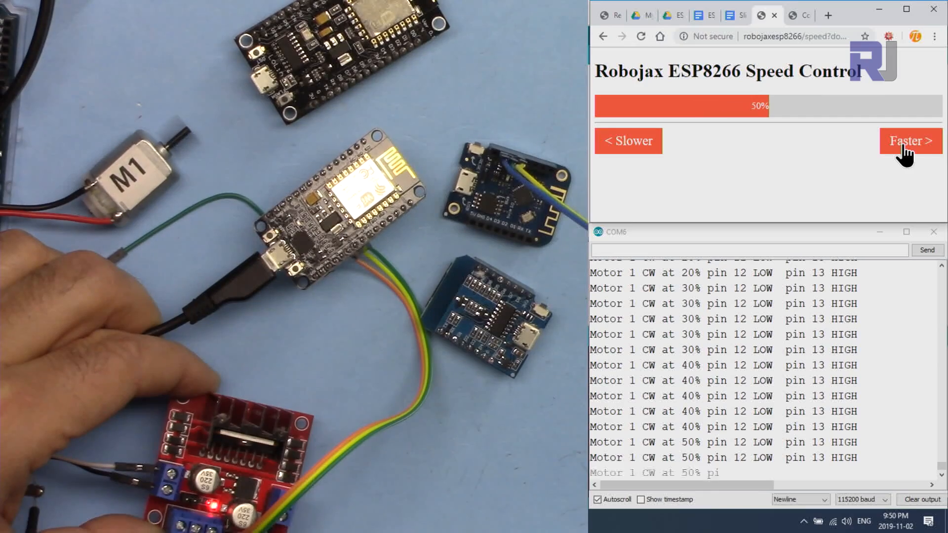
left_click(907, 140)
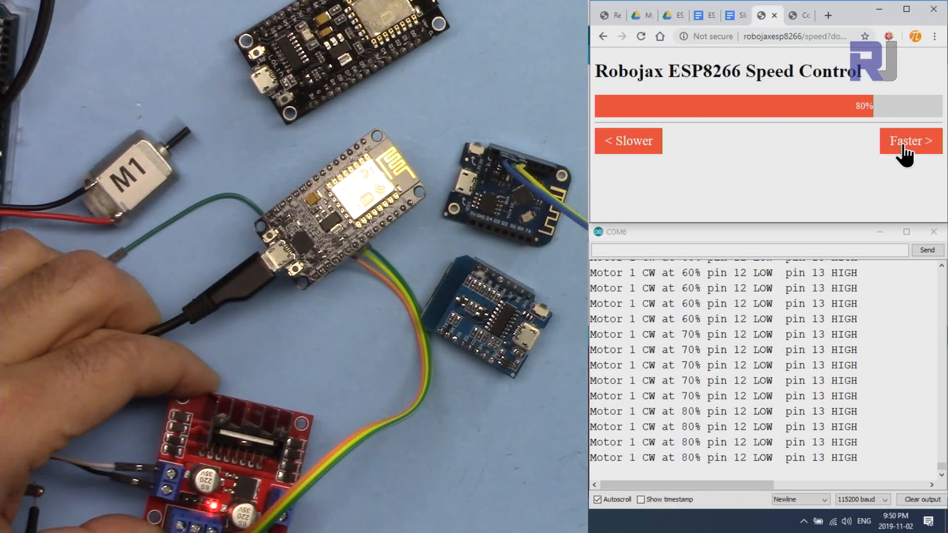
left_click(910, 140)
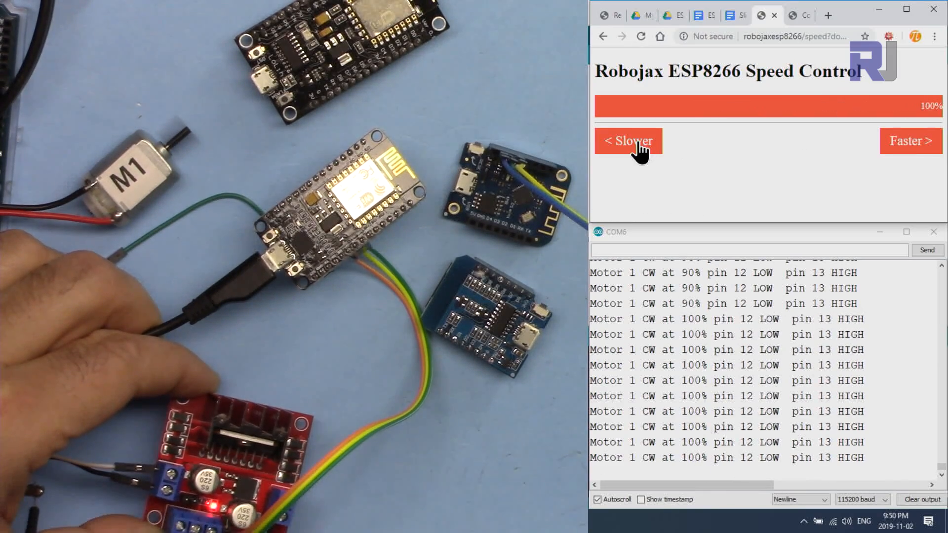
left_click(628, 141)
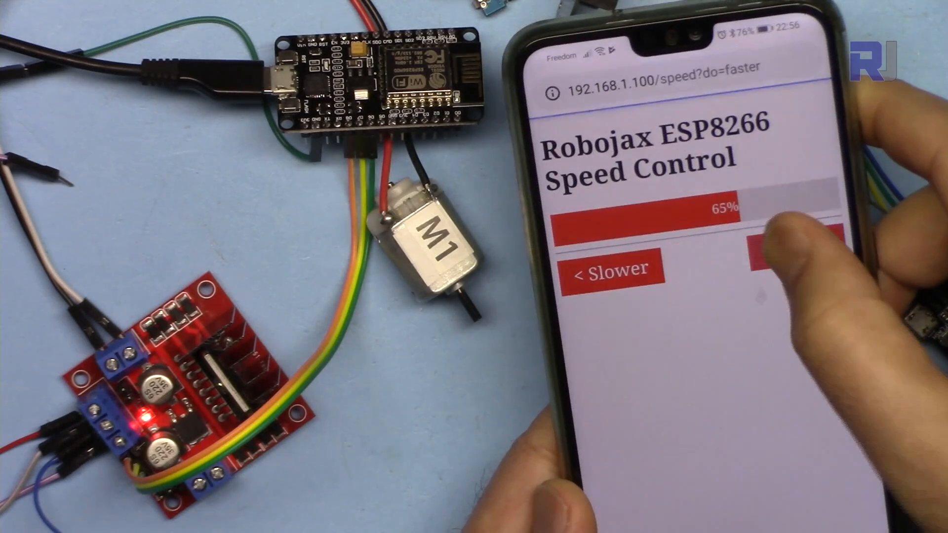
left_click(609, 278)
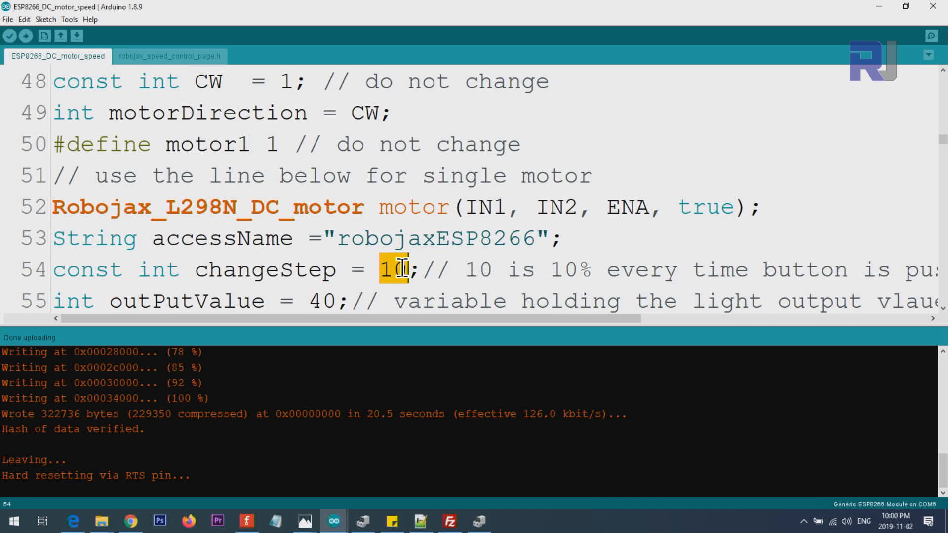
Change 'const int changeStep' from 10 to 5 so each press shifts speed by 5%
type("5")
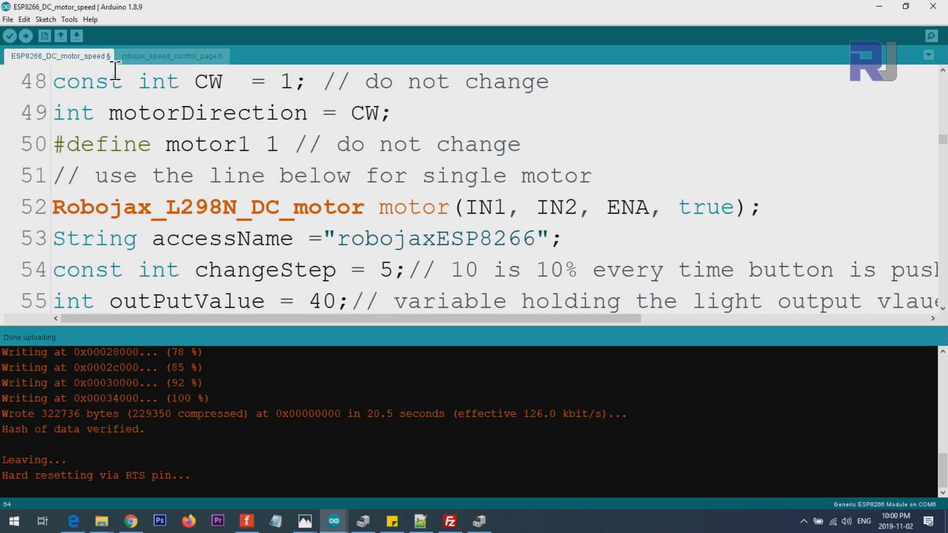
mouse_move(323, 174)
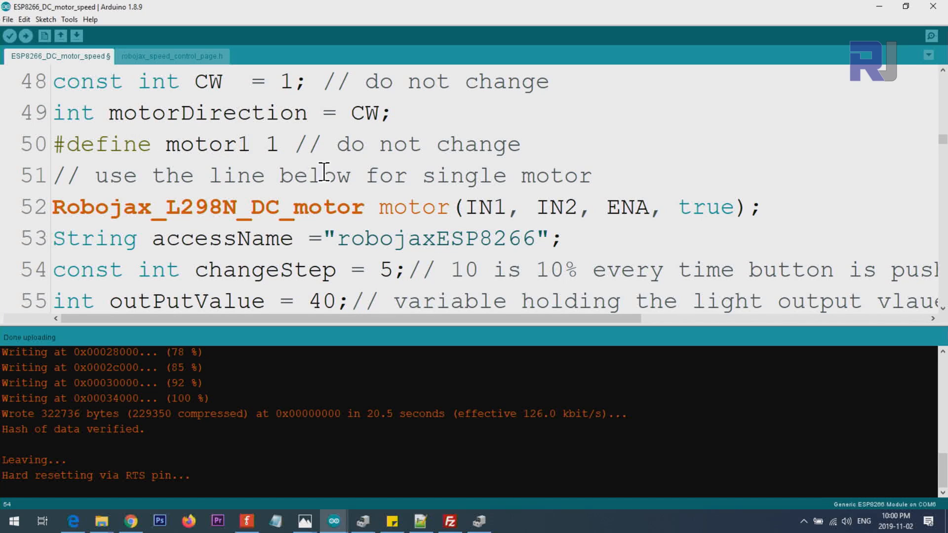
left_click(130, 521)
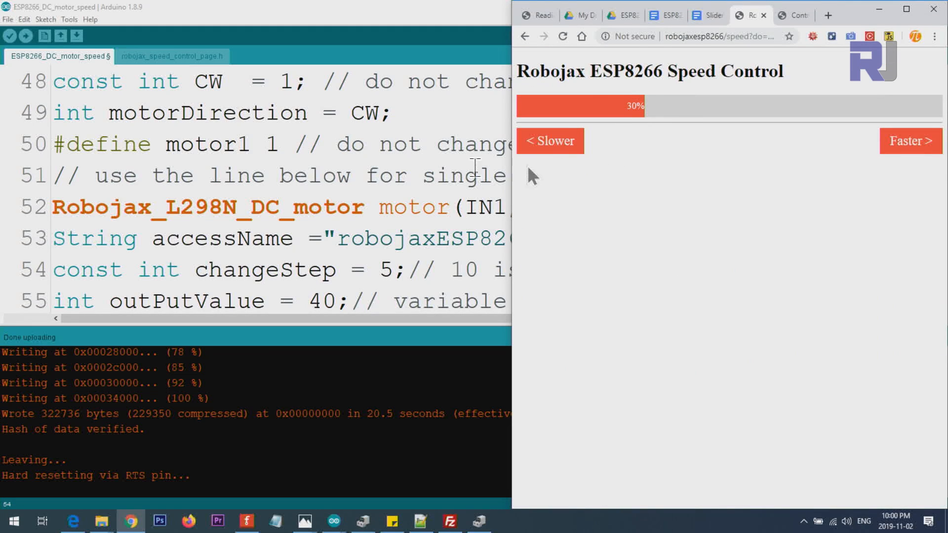
Raise the motor speed in the new 5% steps up to 85%
left_click(27, 37)
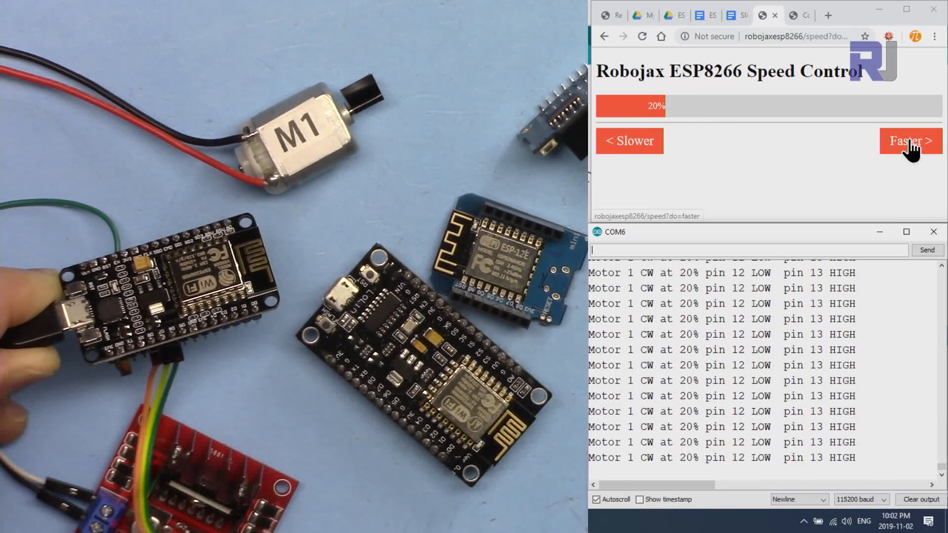
left_click(903, 142)
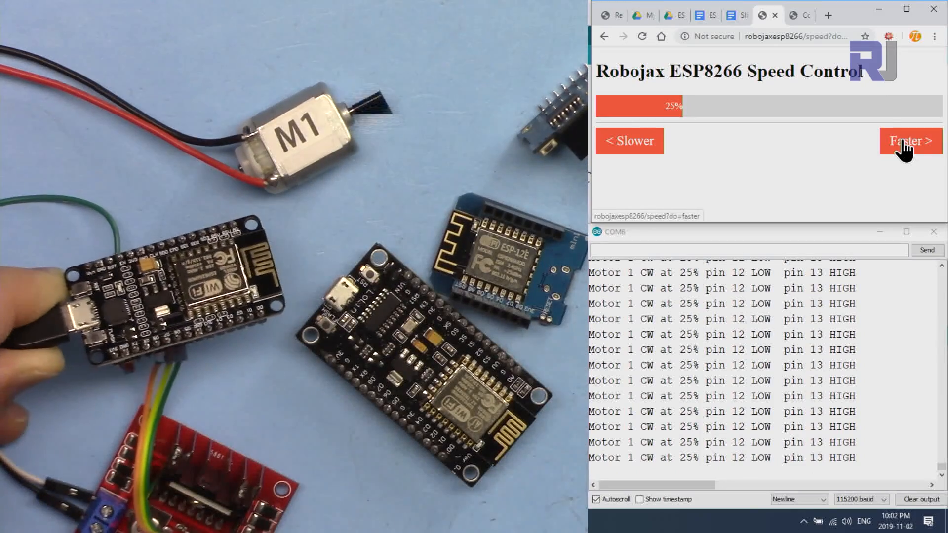
left_click(900, 140)
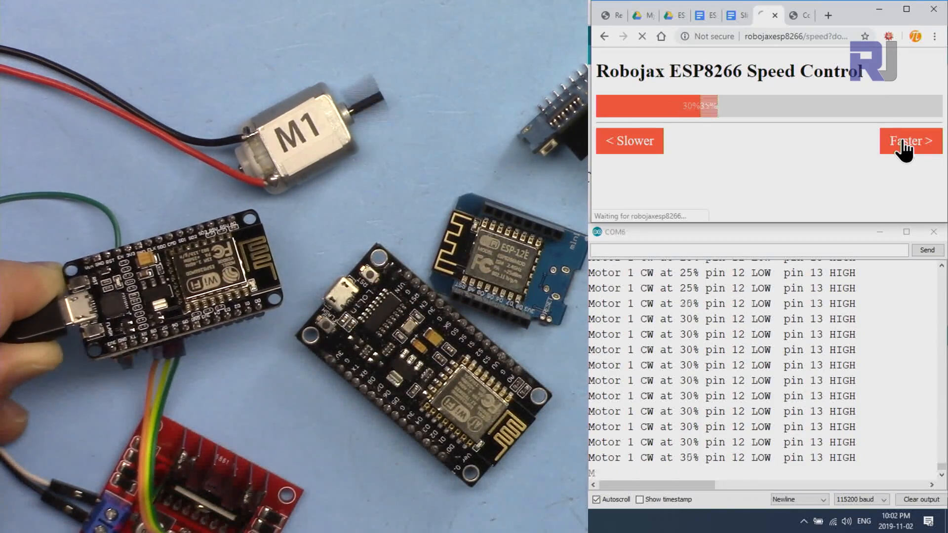
left_click(898, 140)
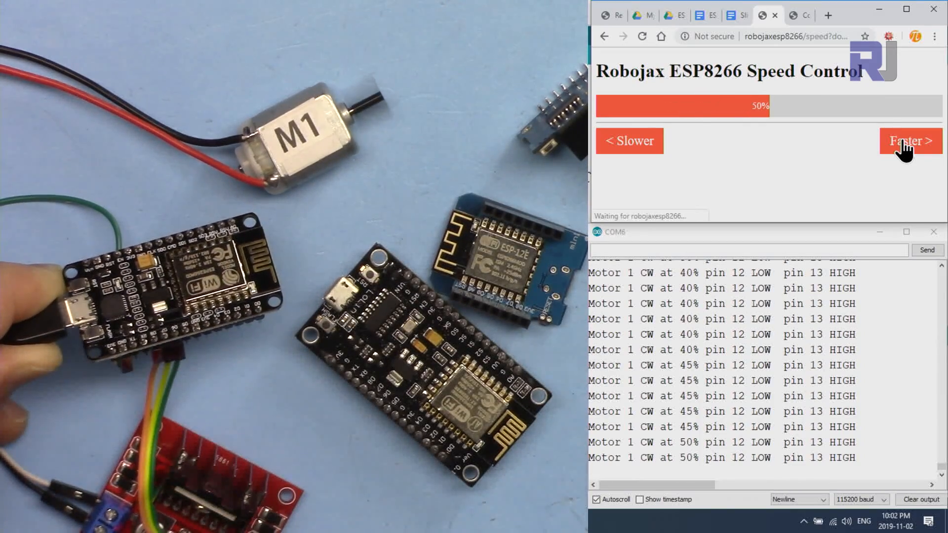
left_click(903, 141)
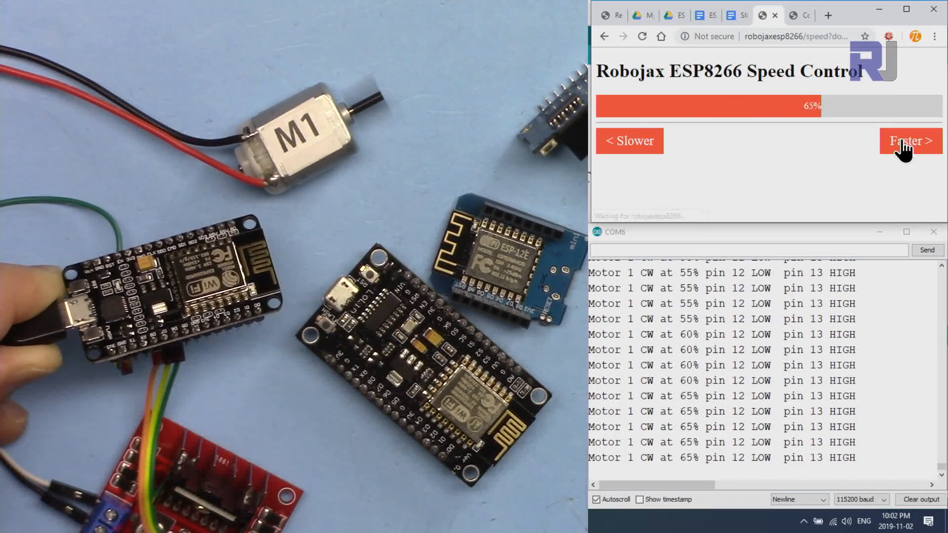
left_click(901, 140)
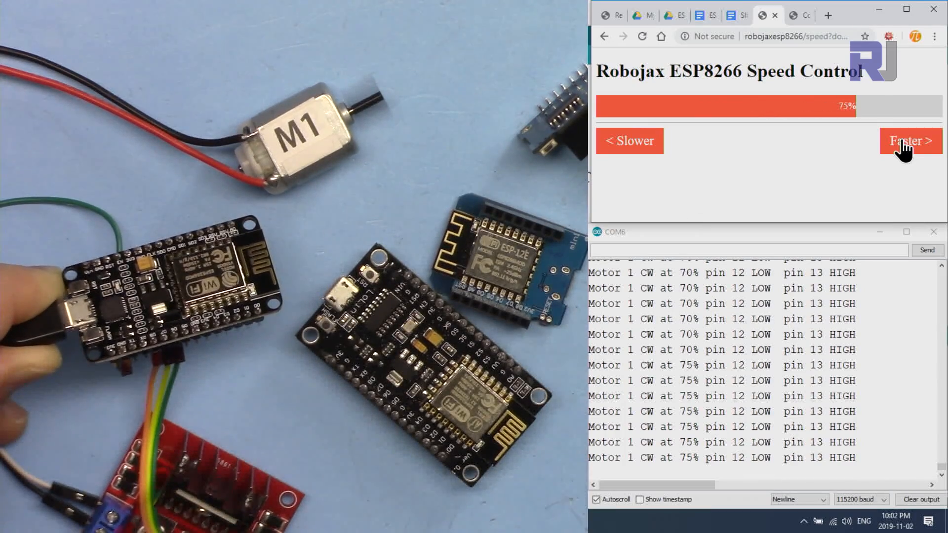
left_click(900, 140)
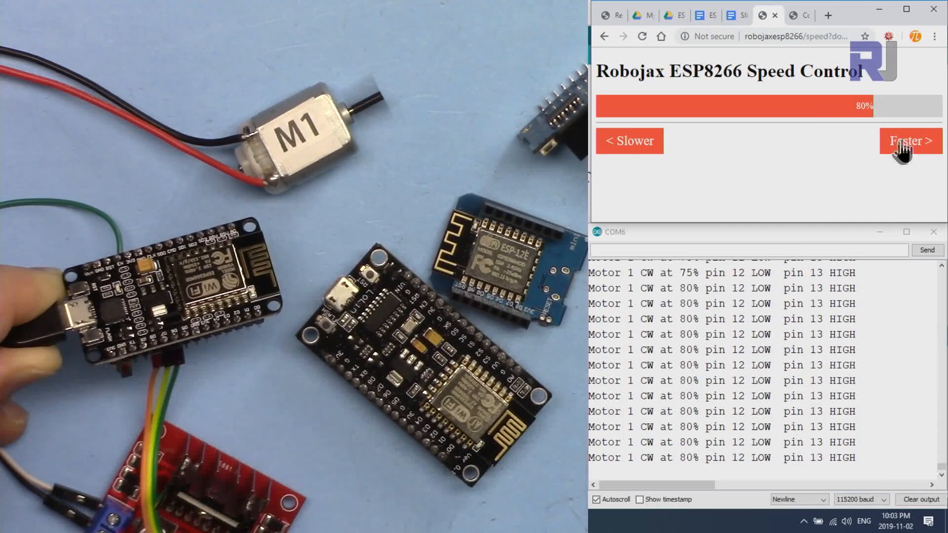
left_click(902, 141)
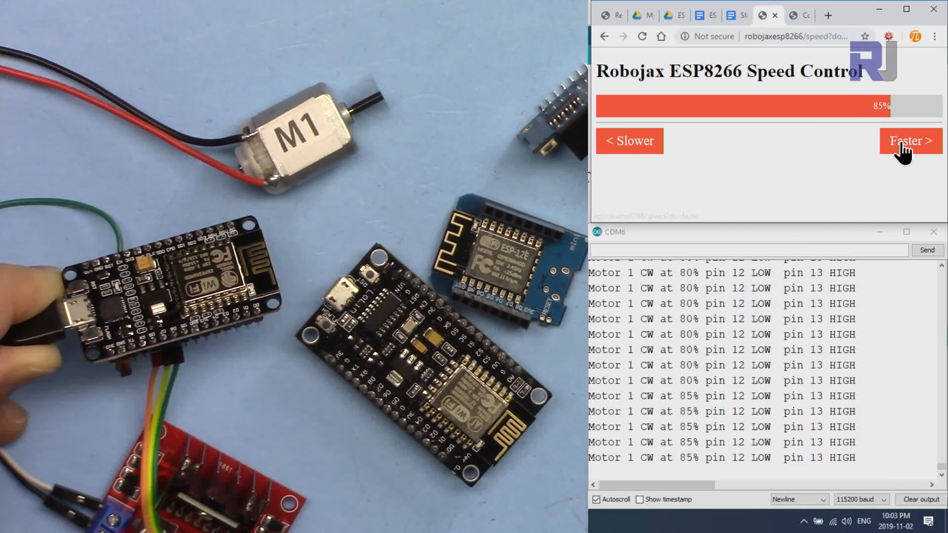
Lower the motor speed from 85% all the way down to 0%
left_click(629, 142)
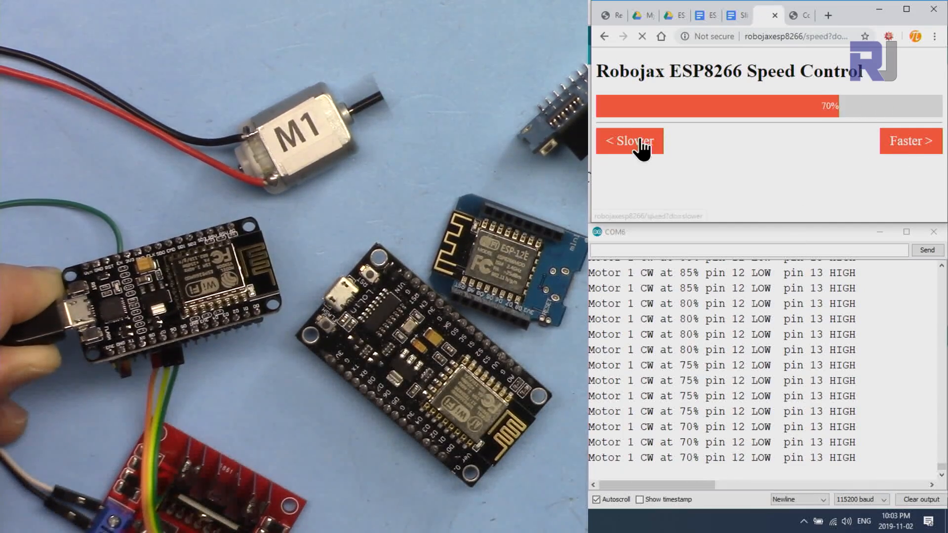
left_click(630, 142)
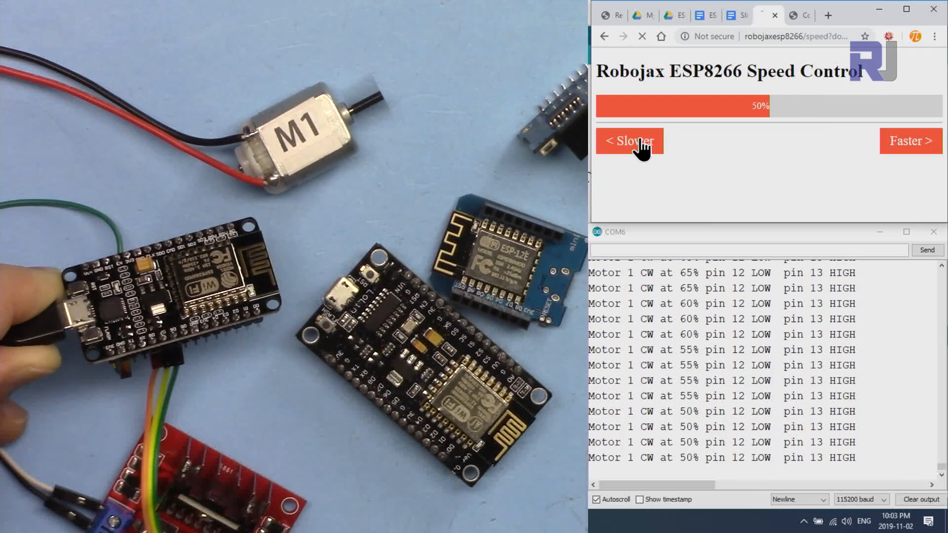
left_click(629, 142)
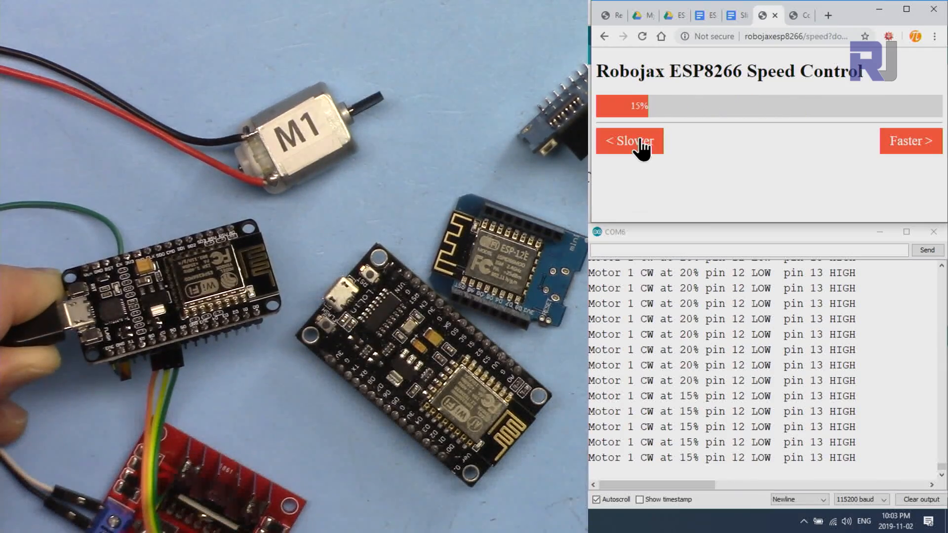
left_click(629, 142)
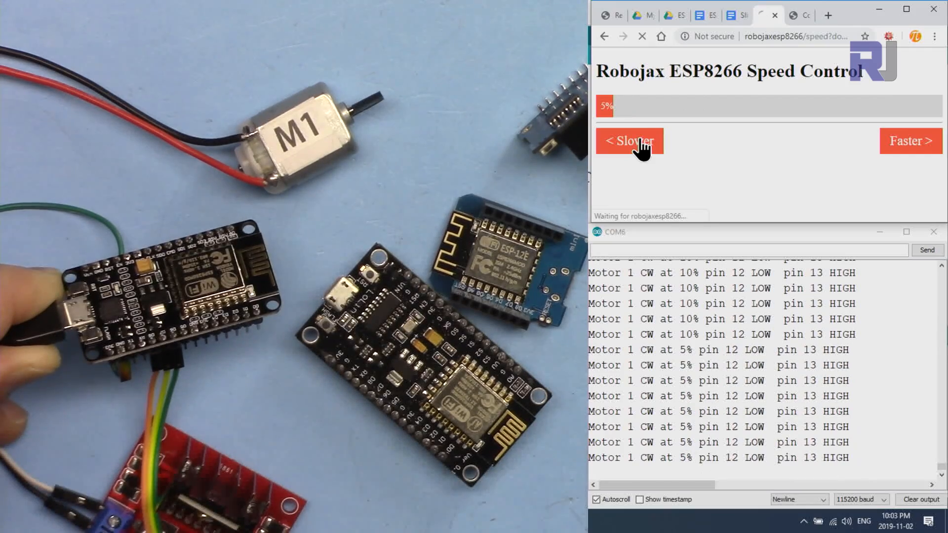
left_click(629, 141)
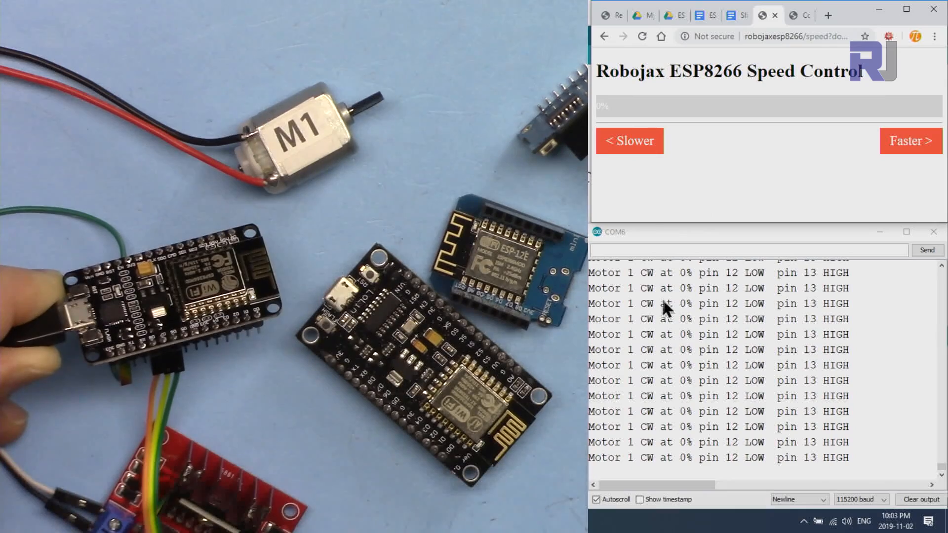
Raise the motor speed from 0% in 5% steps up to 25%
left_click(910, 141)
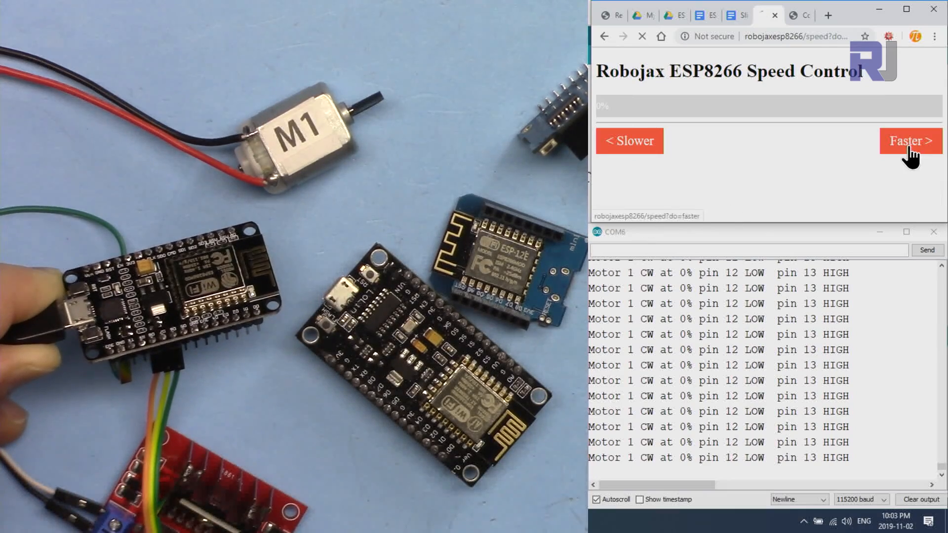
left_click(903, 142)
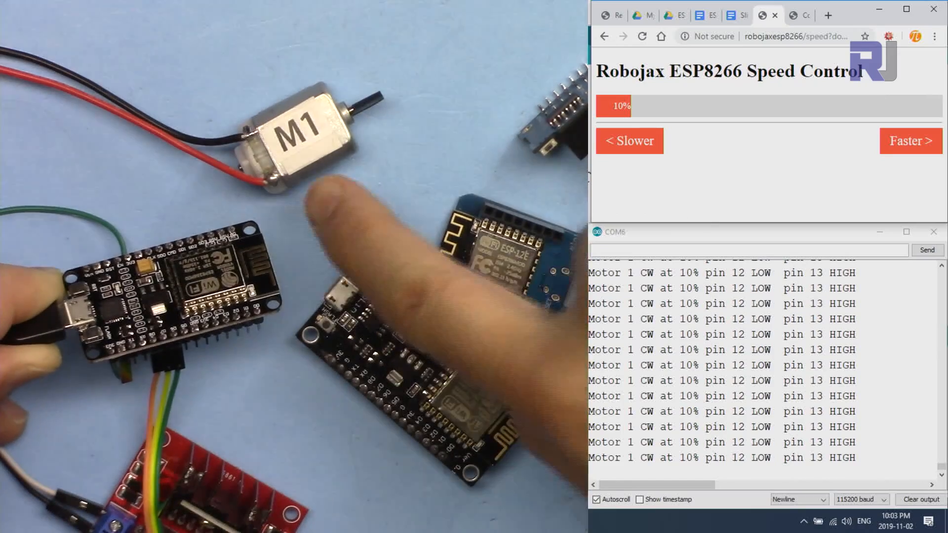
left_click(902, 142)
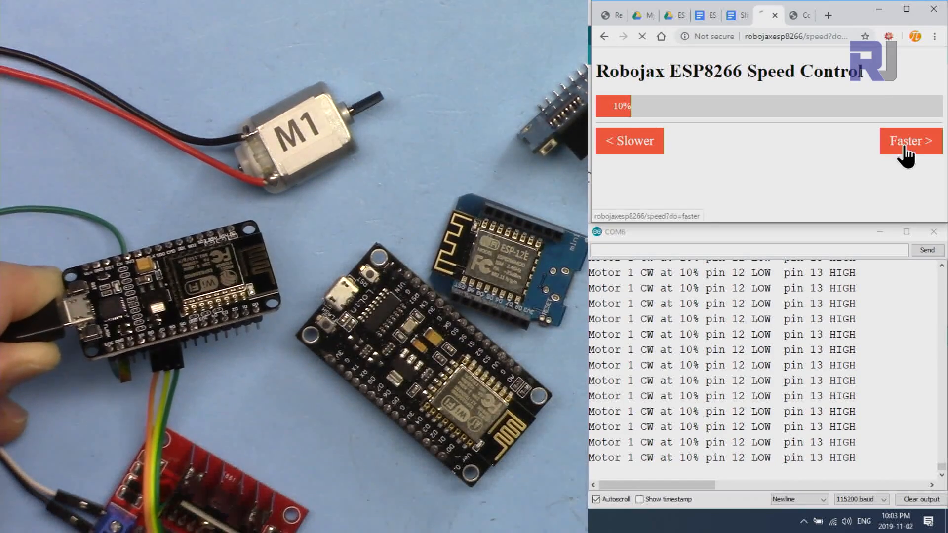
left_click(903, 140)
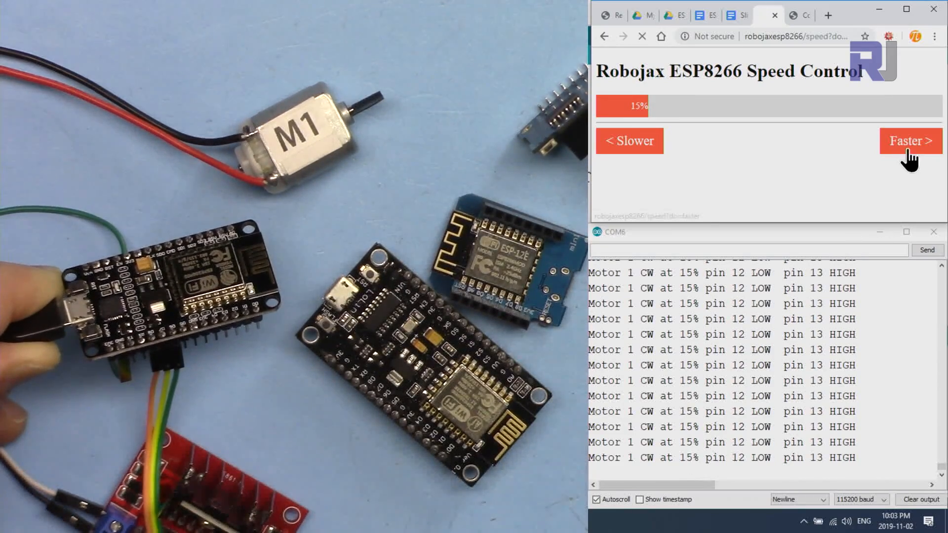
left_click(904, 141)
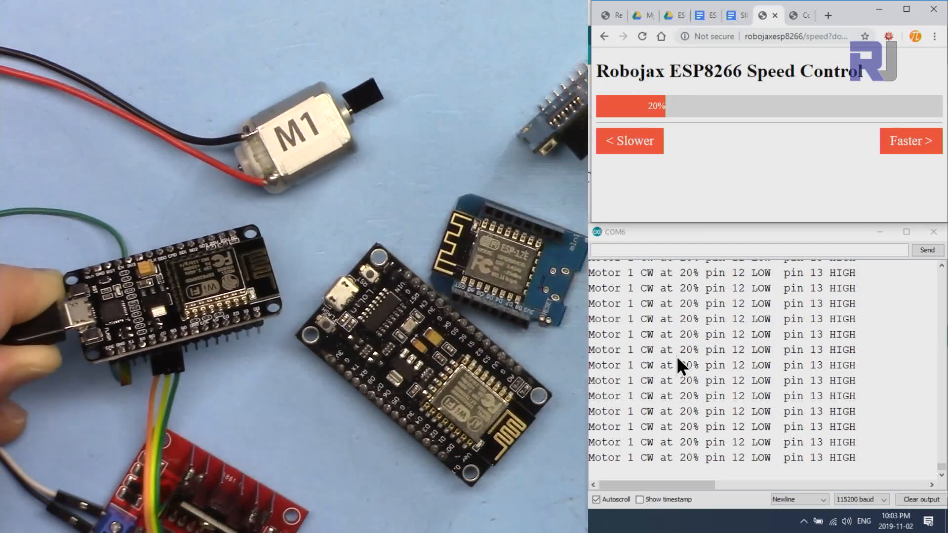
left_click(904, 142)
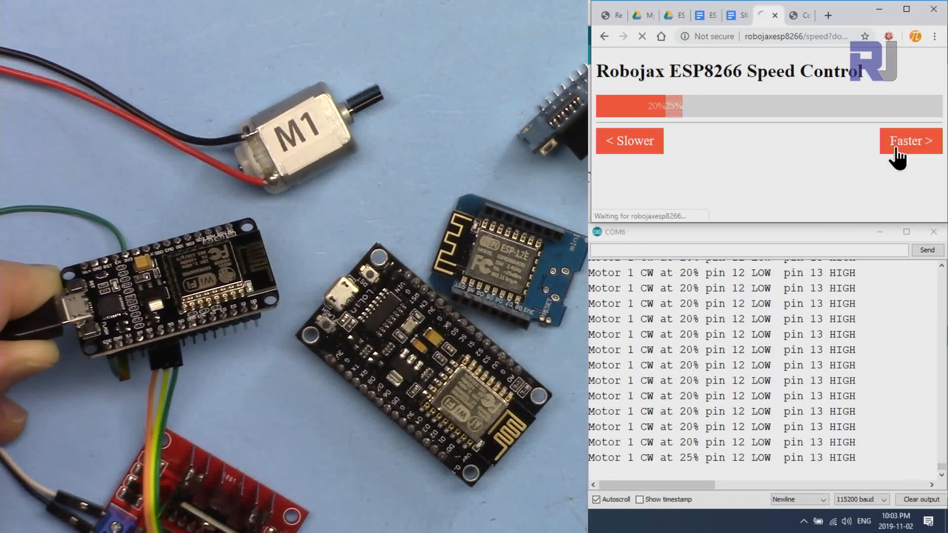
left_click(904, 140)
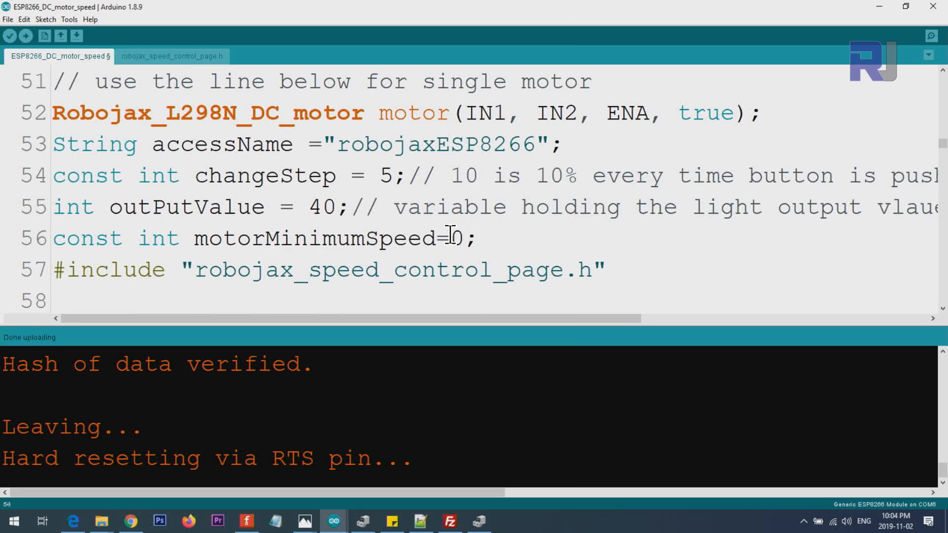
Set motorMinimumSpeed on line 56 to 25 instead of 0
type("2")
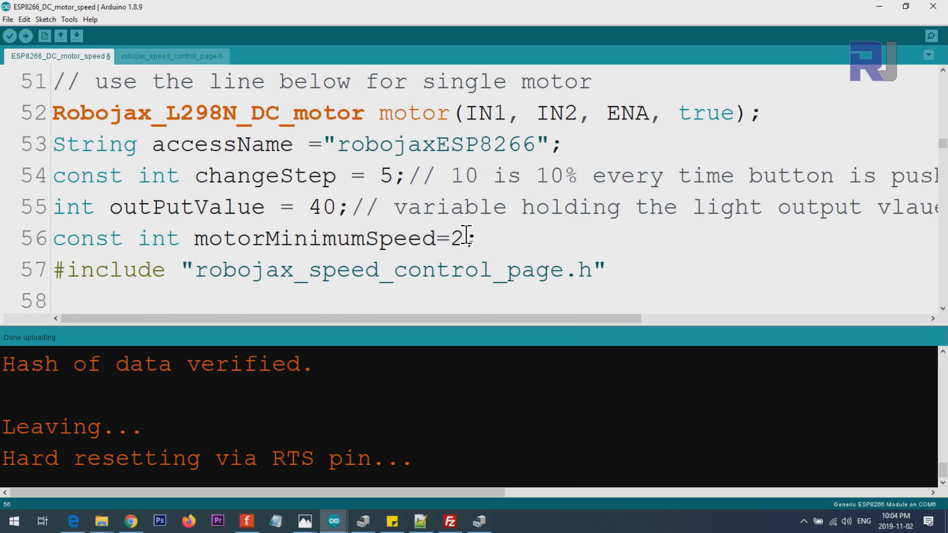
type("5")
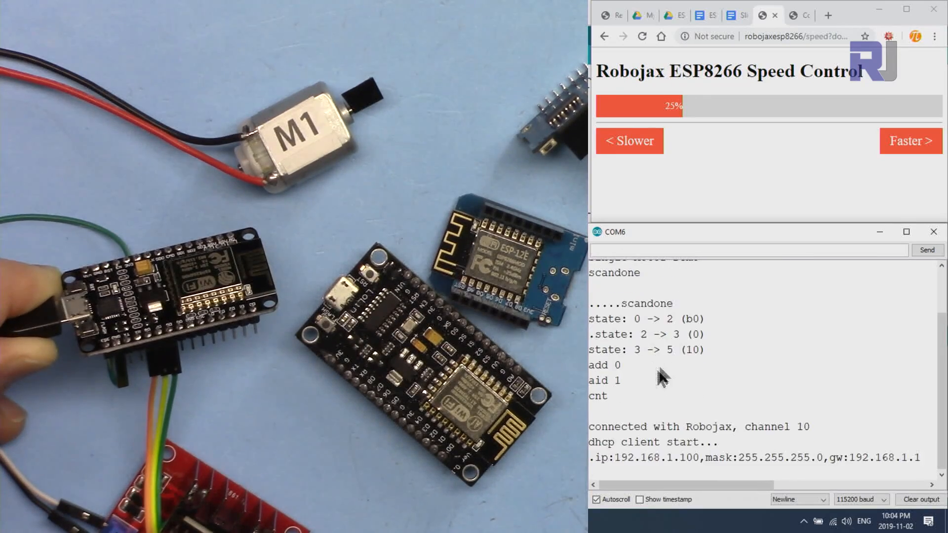
Raise the motor speed from the 25% minimum up through 50%, 55%, 65% to 80%
left_click(910, 141)
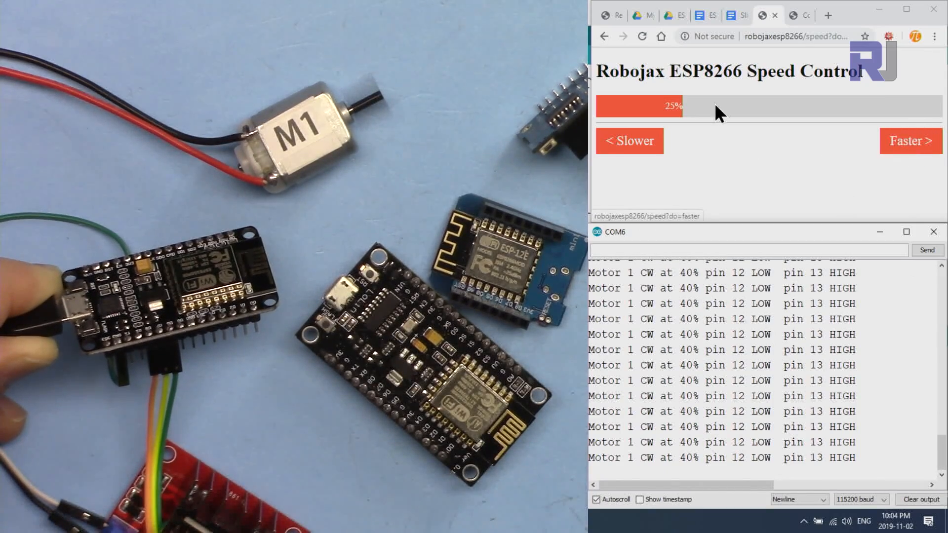
left_click(904, 141)
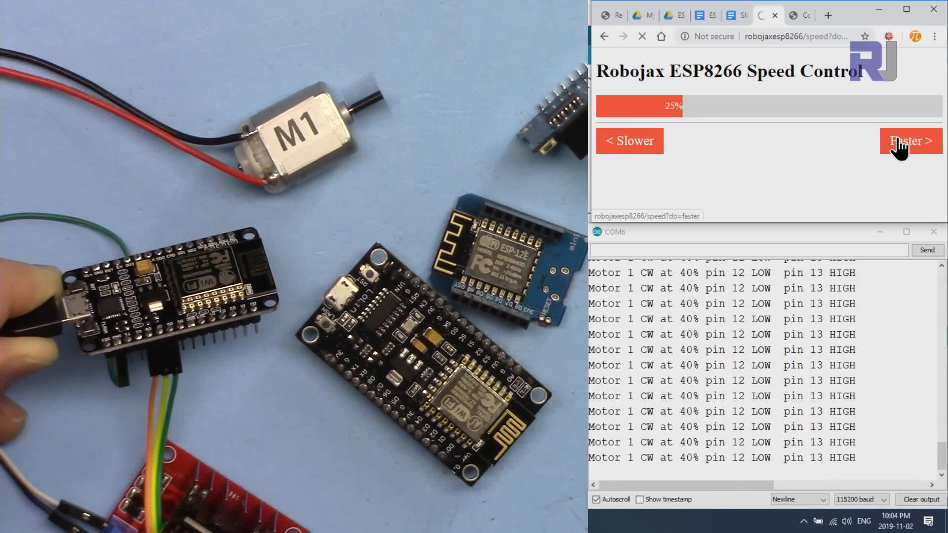
left_click(904, 141)
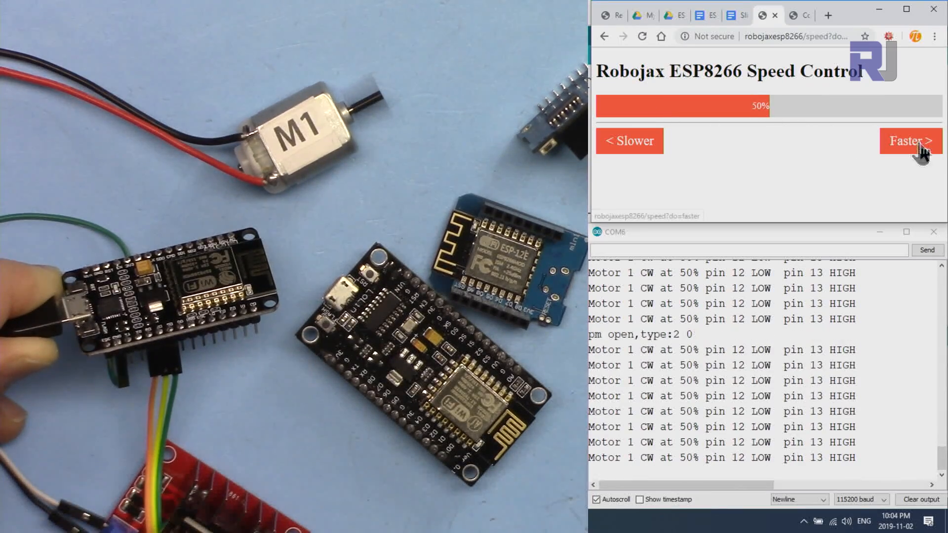
left_click(910, 140)
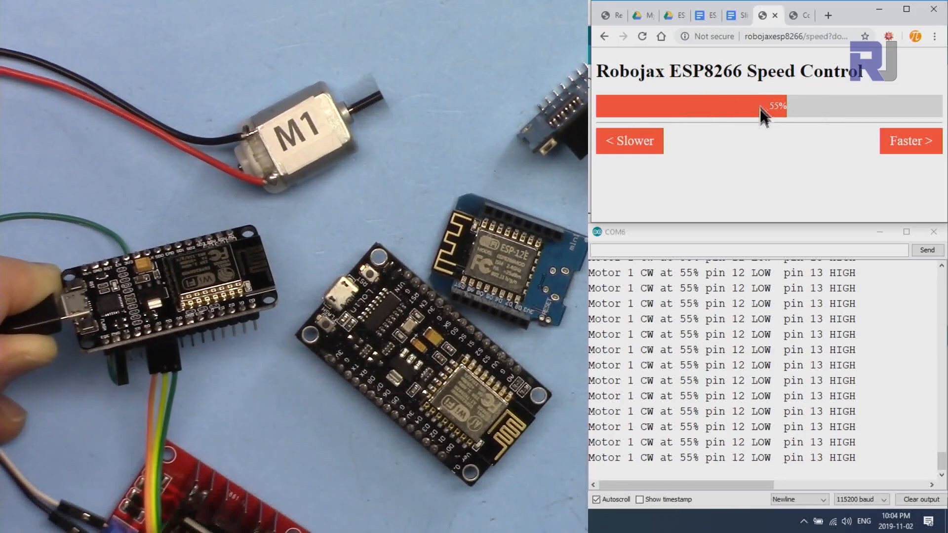
mouse_move(825, 117)
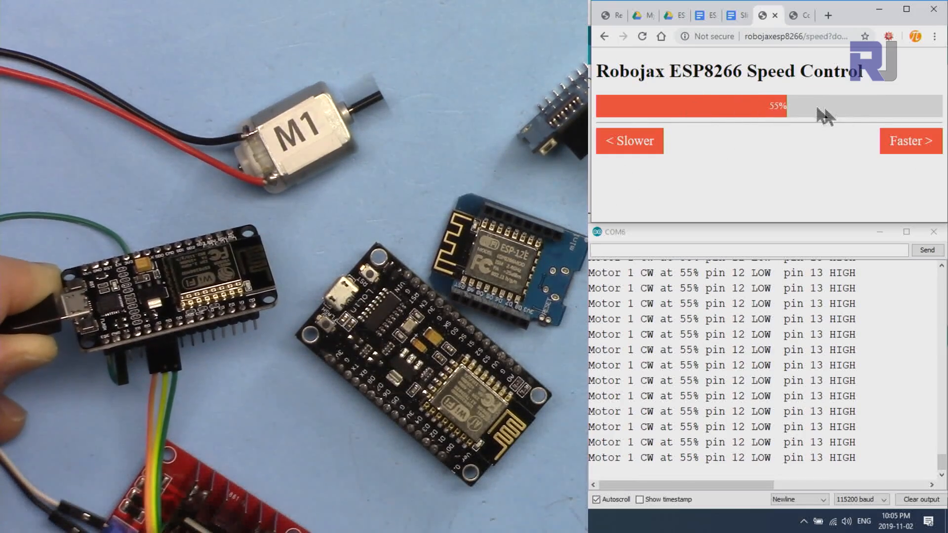
left_click(898, 140)
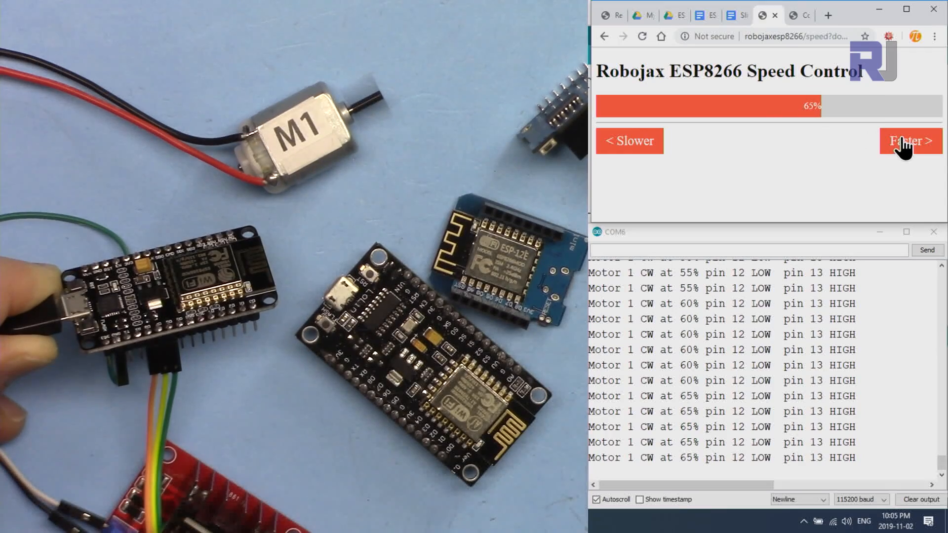
left_click(902, 143)
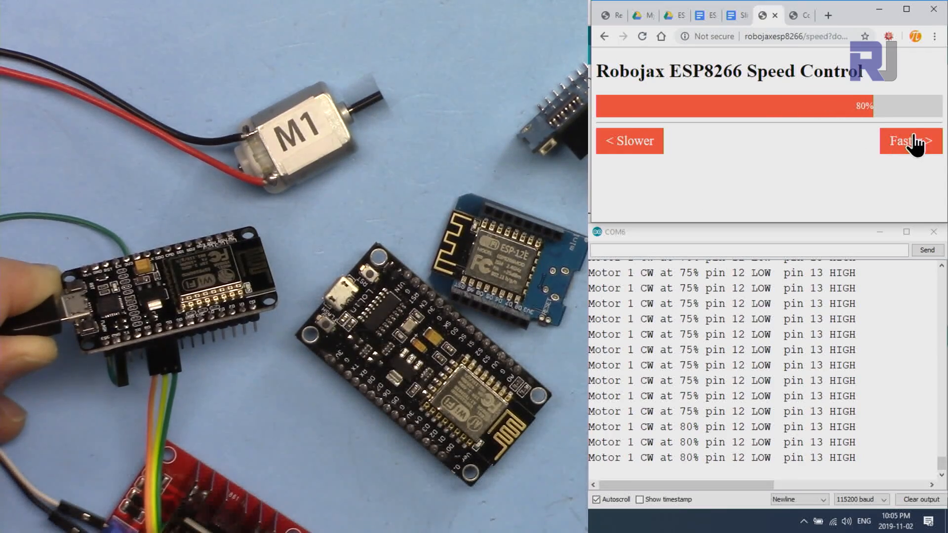
left_click(630, 141)
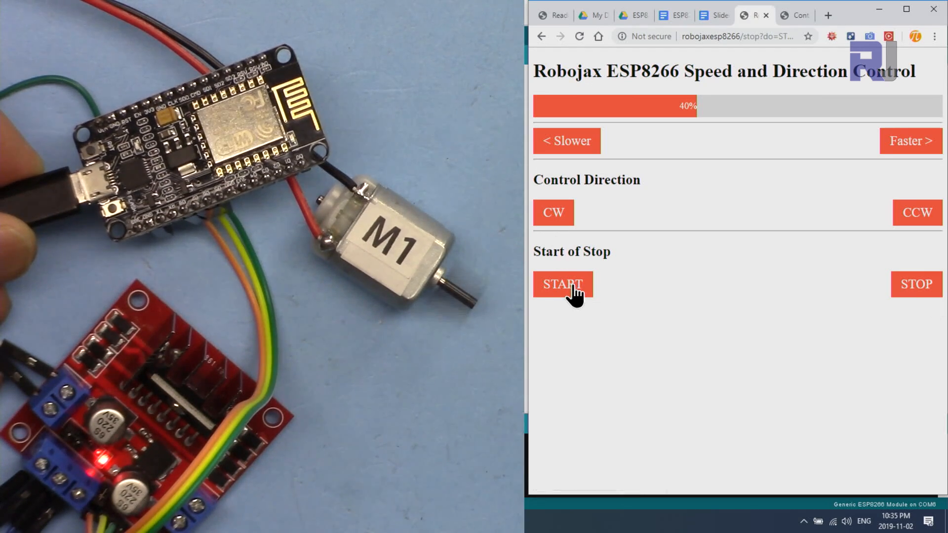
Start the motor with START and set its direction to clockwise with CW
left_click(570, 291)
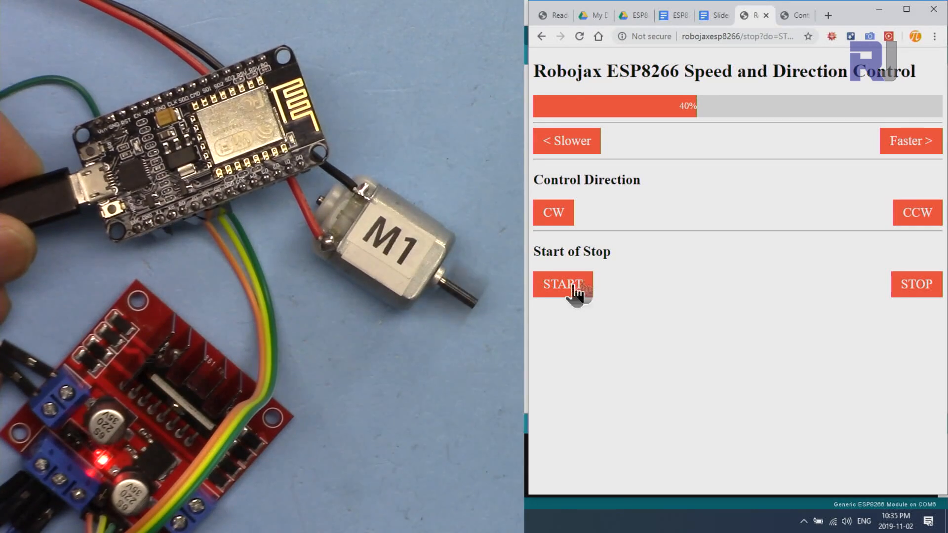
left_click(914, 284)
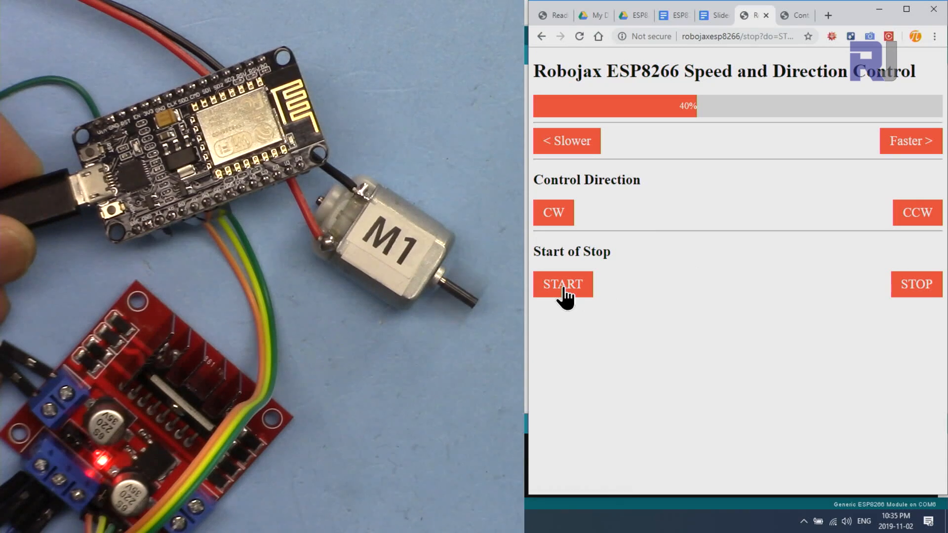
left_click(553, 213)
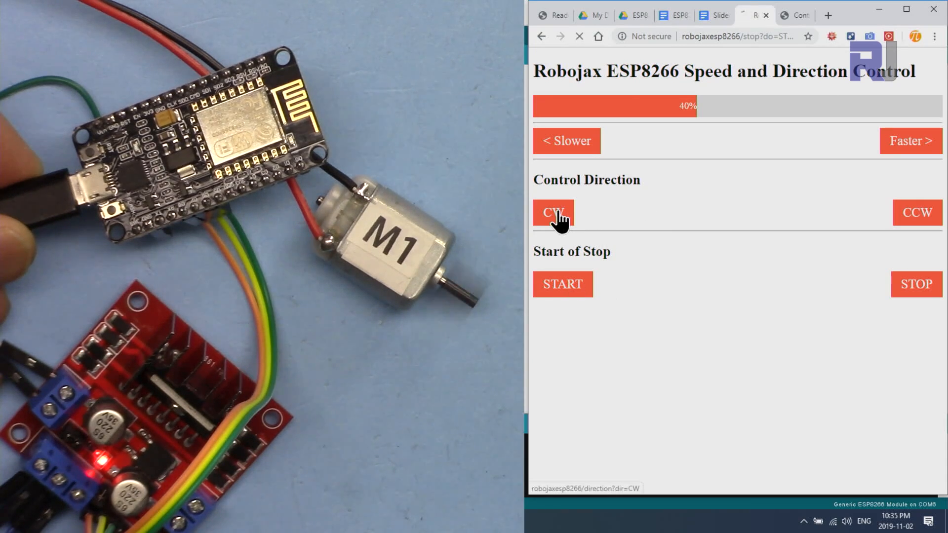
left_click(917, 212)
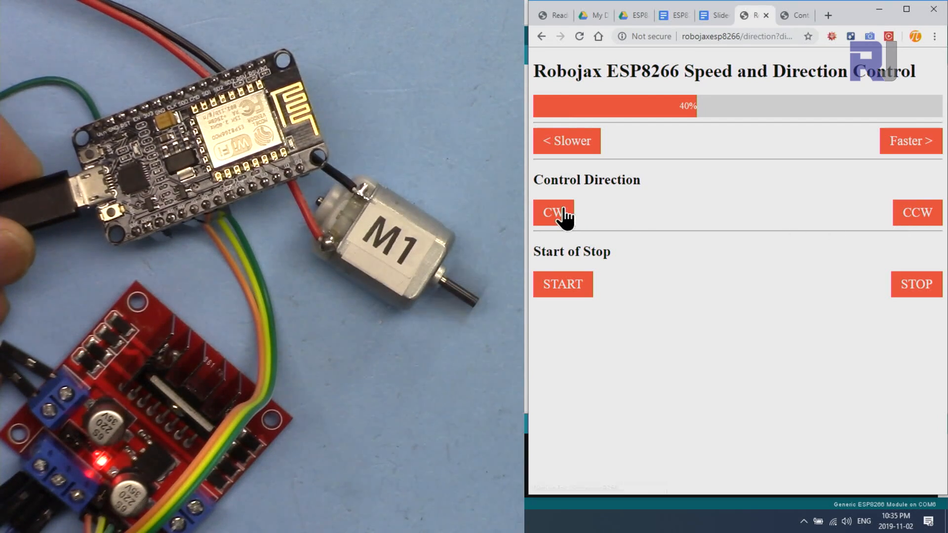
Push the speed up to 65%, then ease it back down to 60% and below
left_click(910, 140)
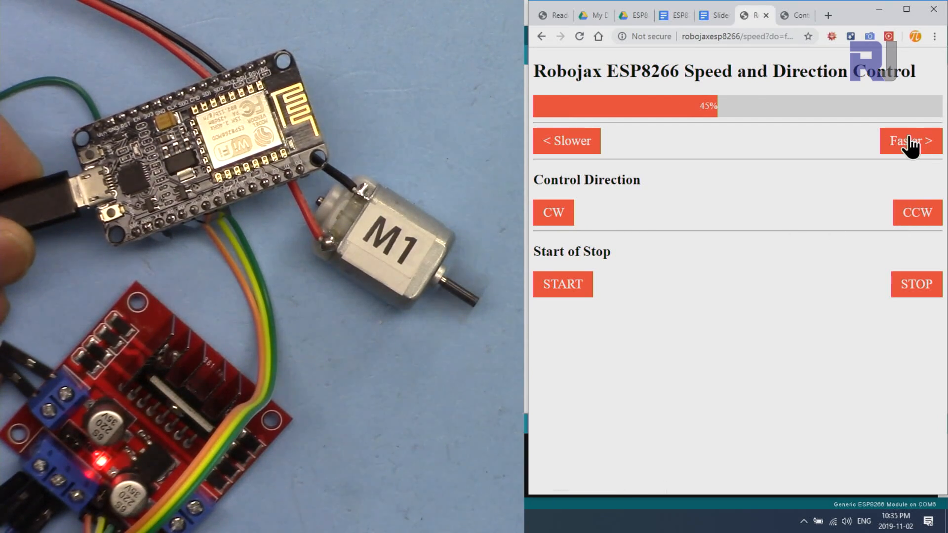
left_click(910, 140)
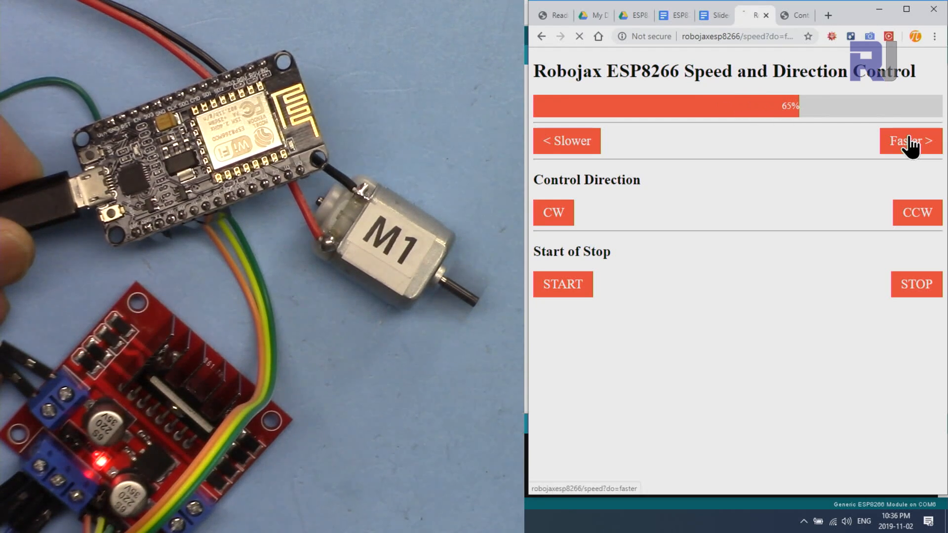
left_click(567, 141)
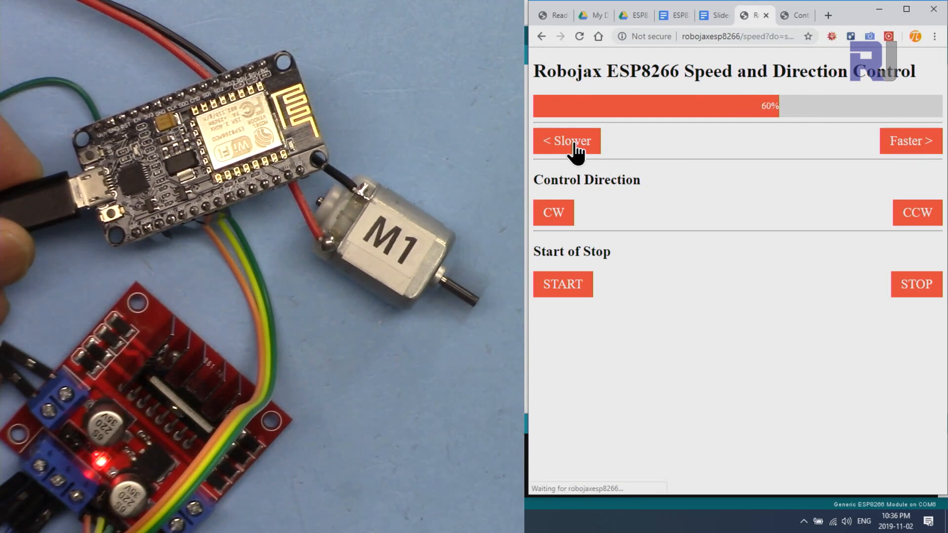
left_click(566, 142)
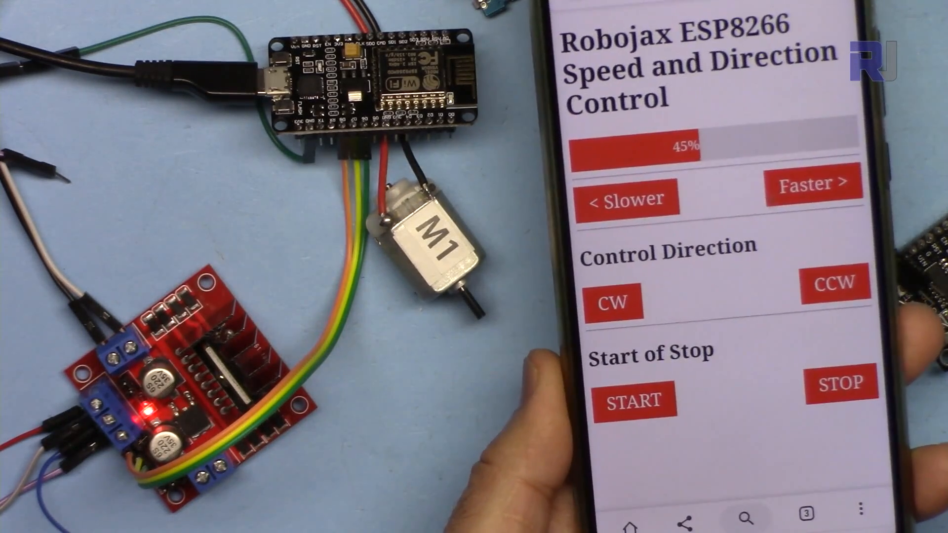
From the phone's page, raise the motor speed from 45% toward 80% with 'Faster >'
left_click(812, 184)
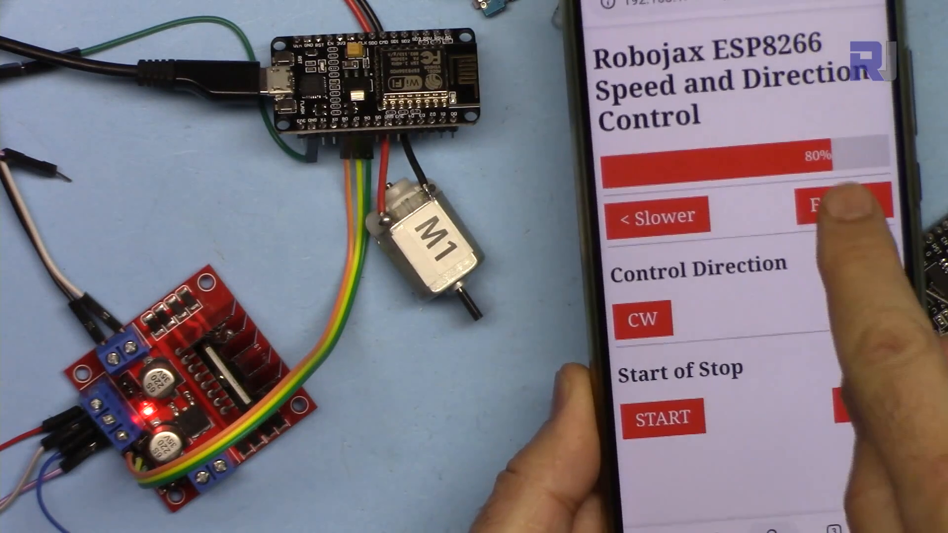